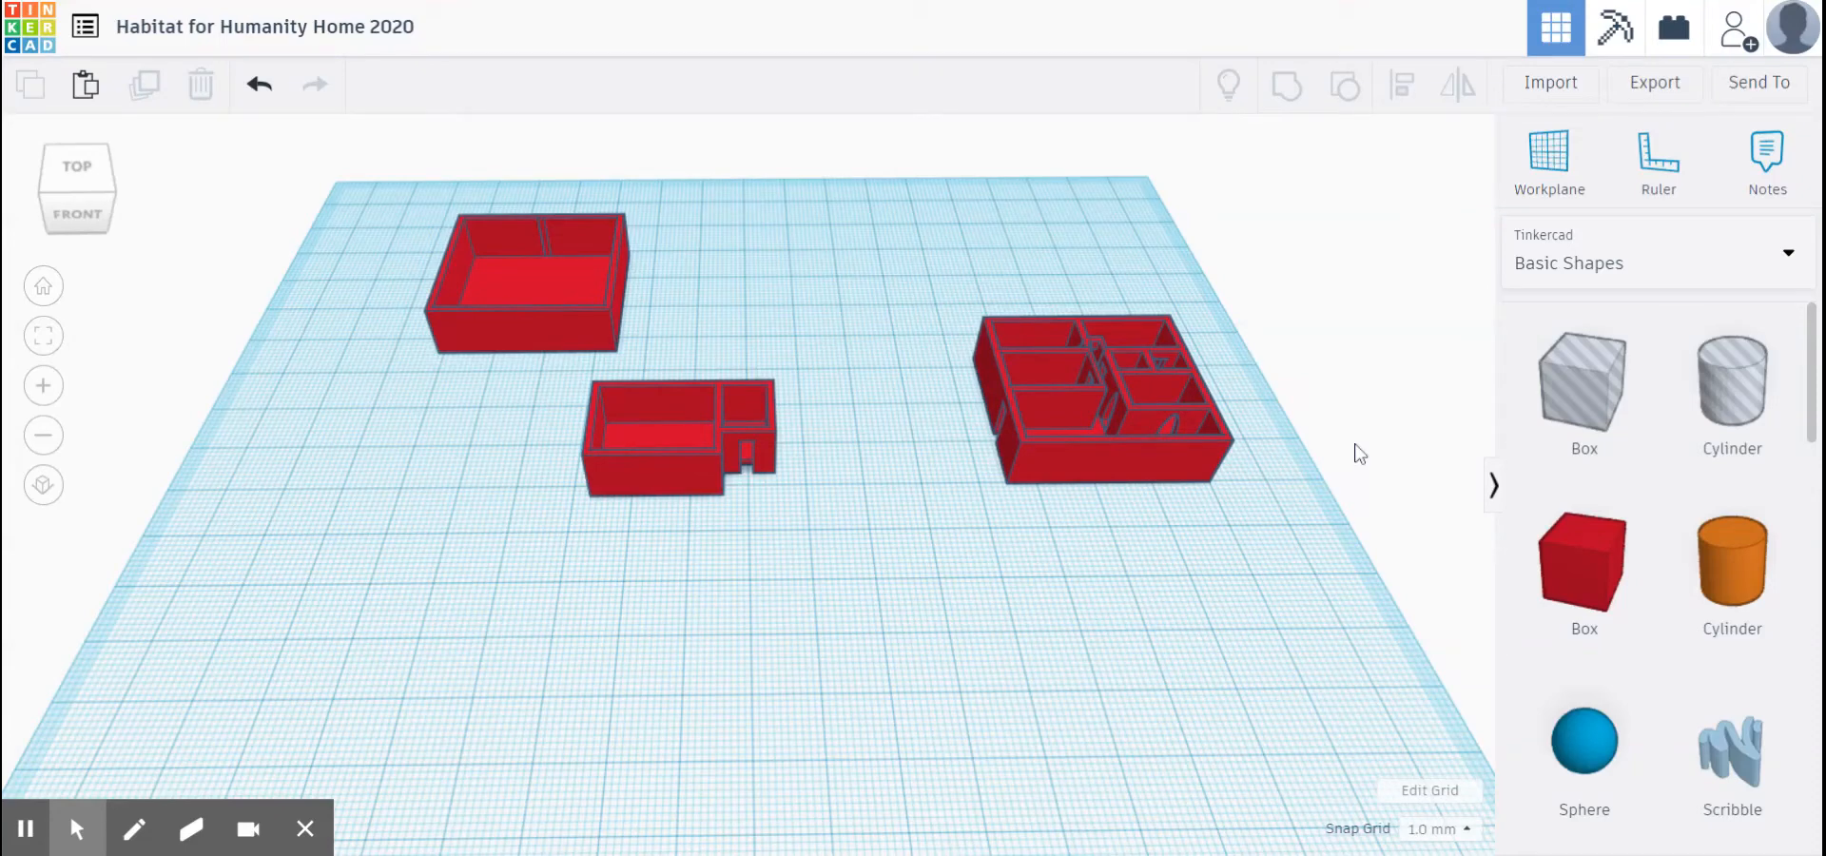
{"action": "mouse_move", "coordinate": [1148, 586]}
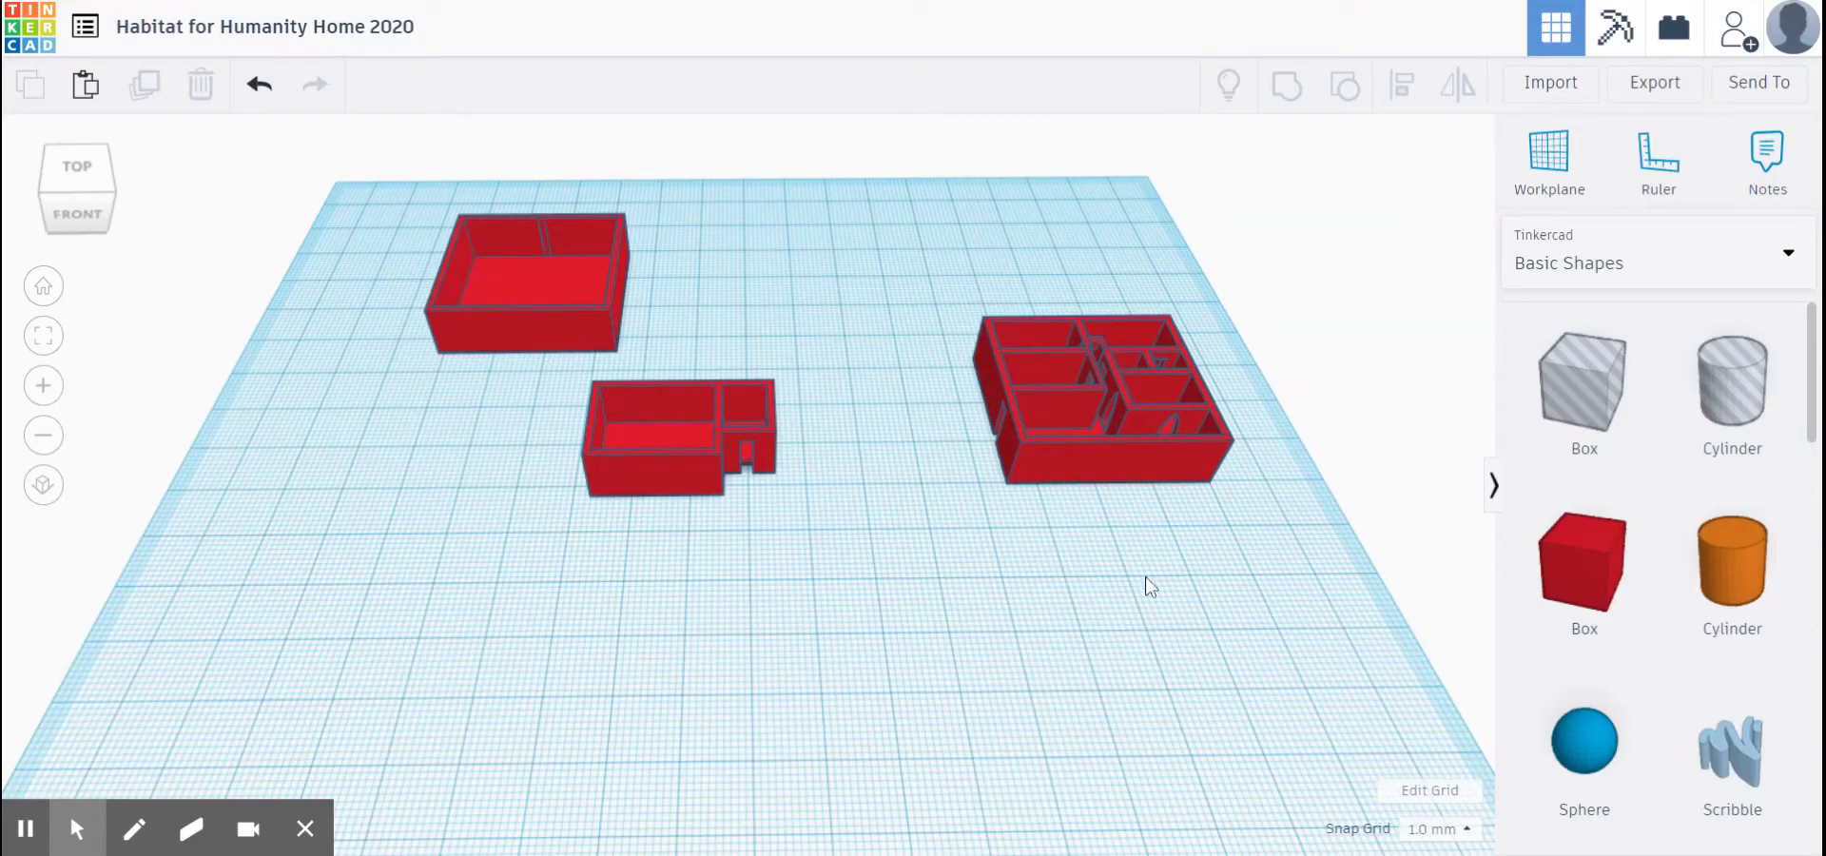
{"action": "mouse_move", "coordinate": [1006, 596]}
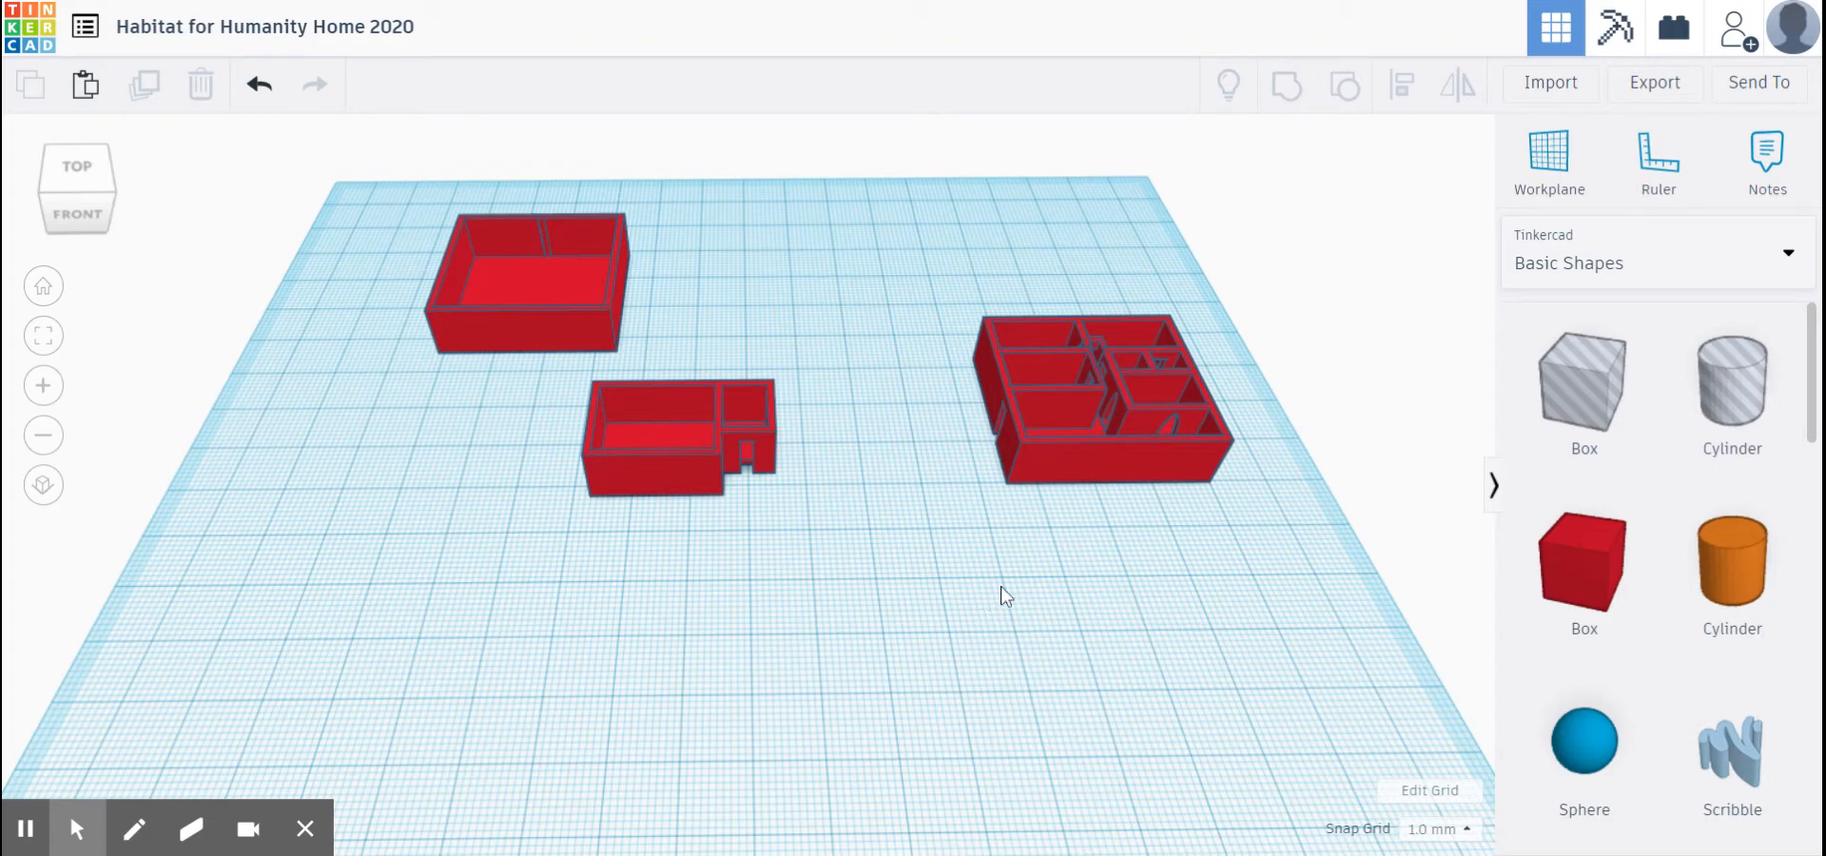
{"action": "mouse_move", "coordinate": [990, 602]}
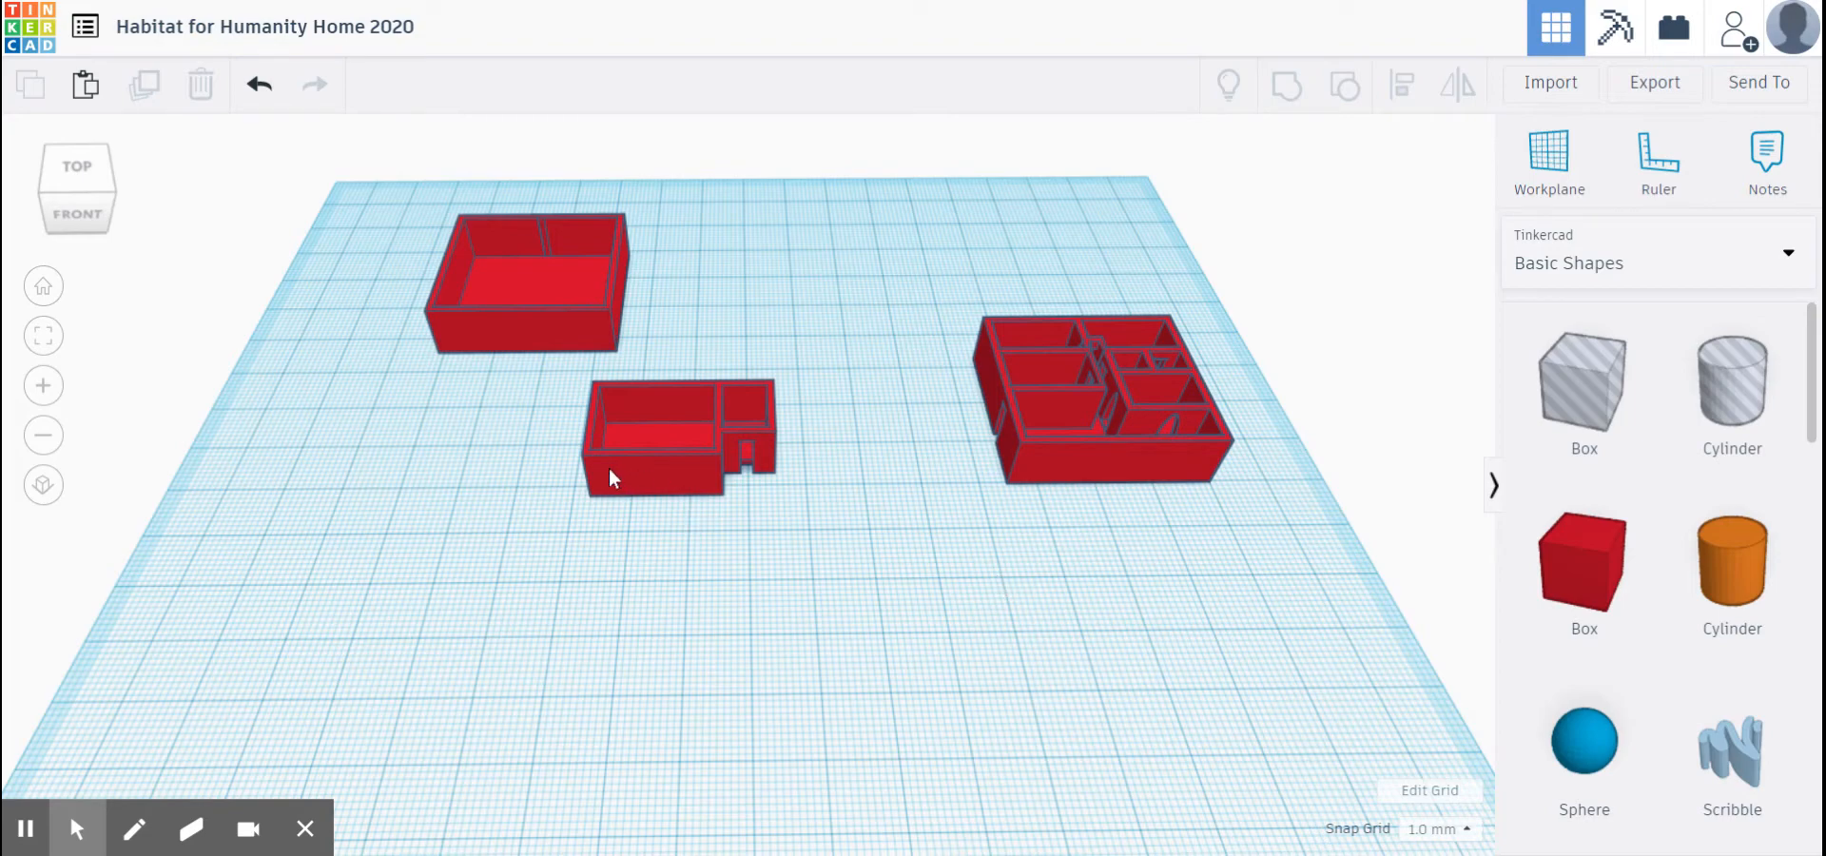
{"action": "mouse_move", "coordinate": [551, 341]}
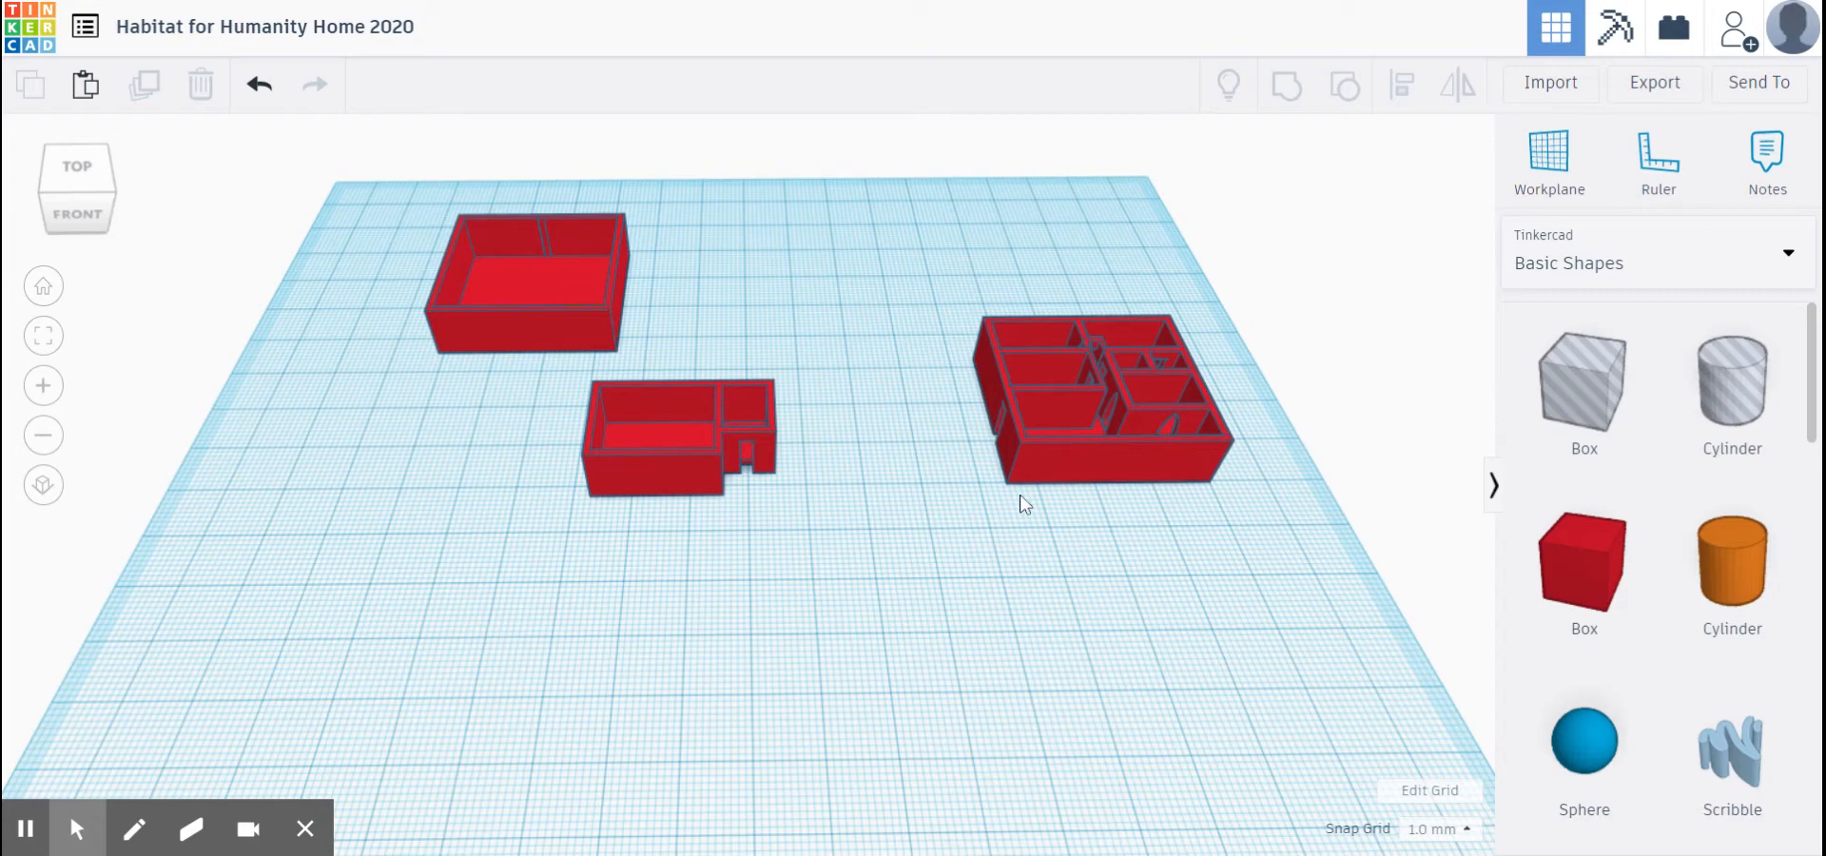
{"action": "mouse_move", "coordinate": [693, 452]}
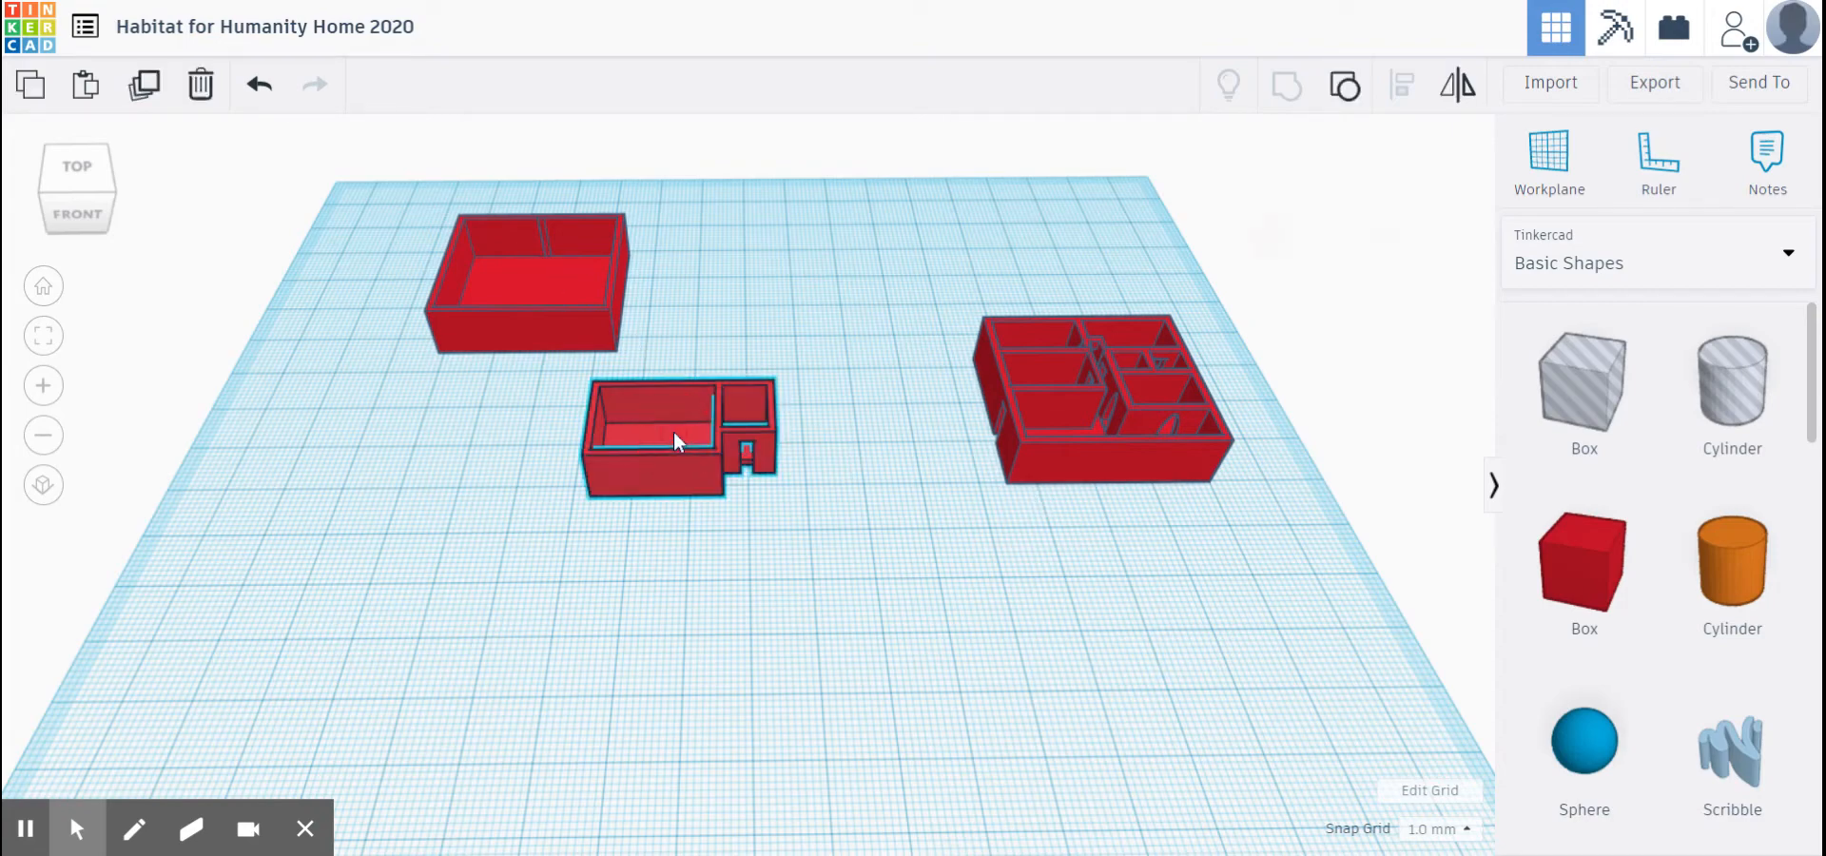
Drag the multi-room floor plan flush beside the garage/foyer piece, confirming alignment from the Top view.
{"action": "left_click", "coordinate": [679, 437]}
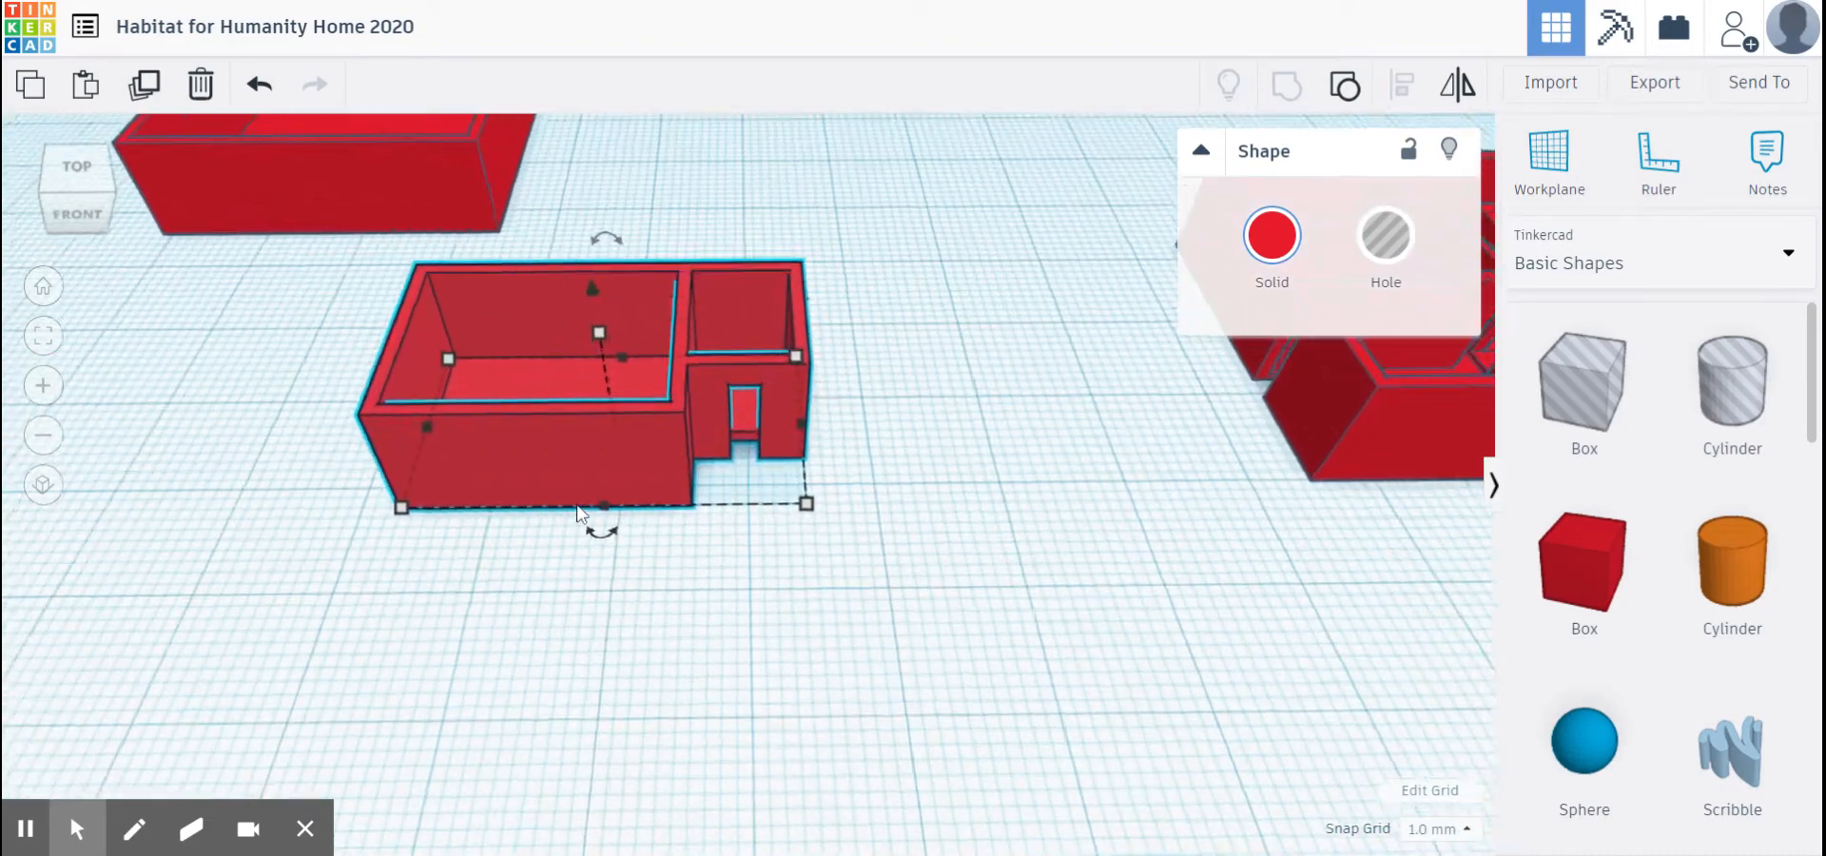
{"action": "left_click", "coordinate": [77, 192]}
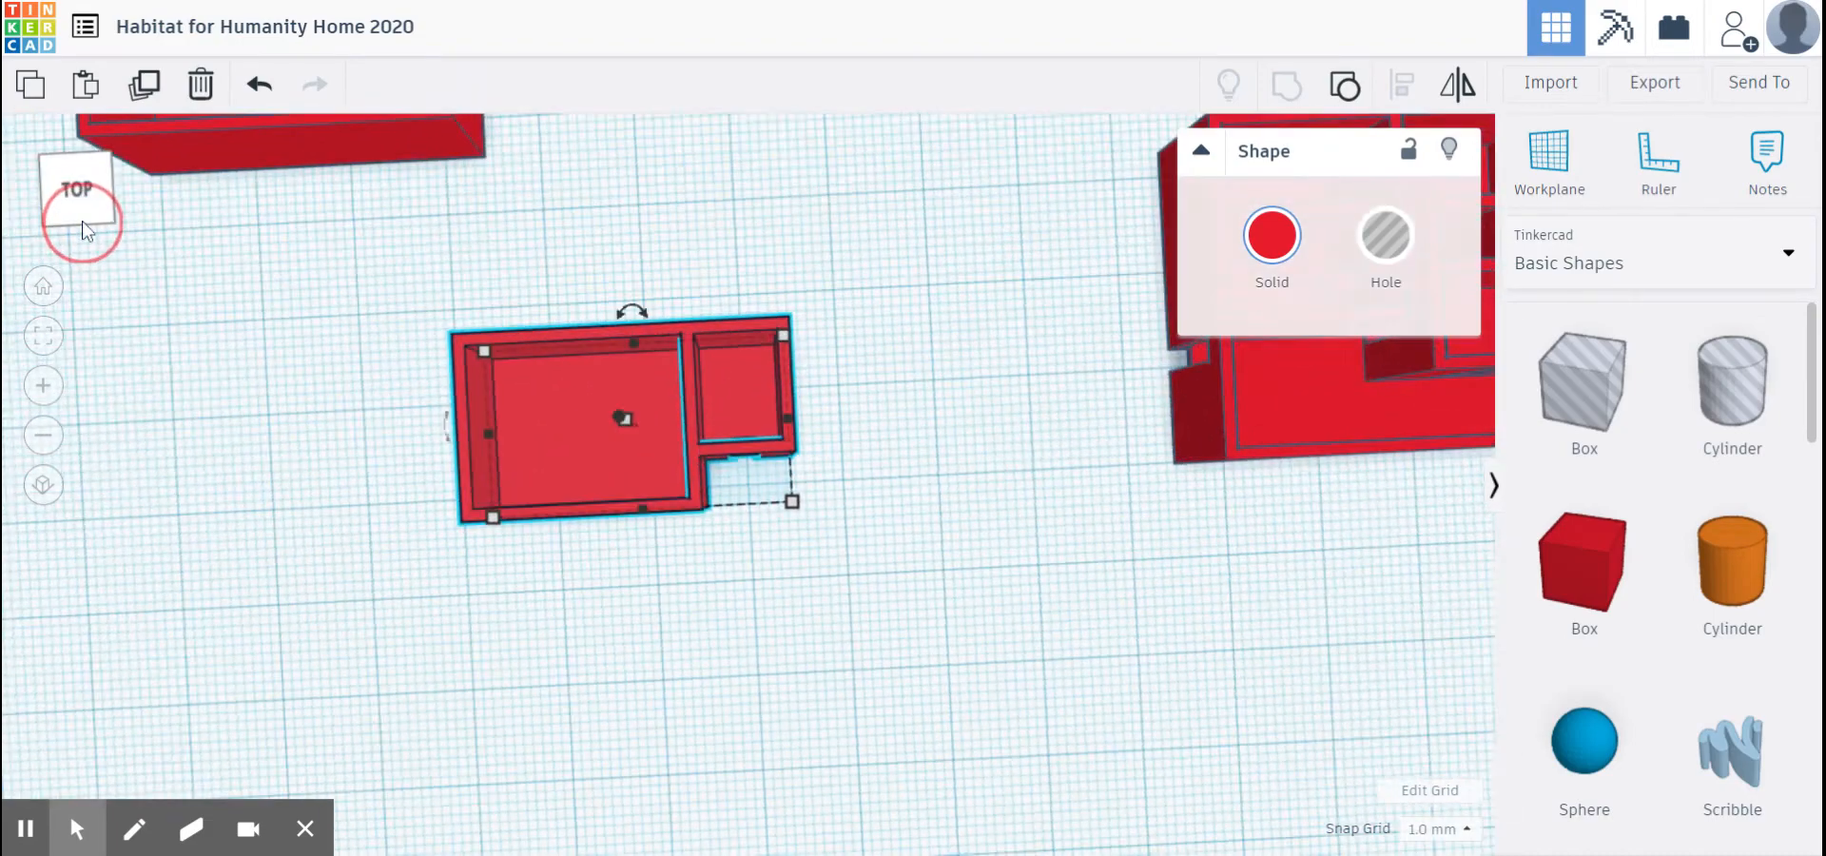
{"action": "left_click", "coordinate": [76, 209]}
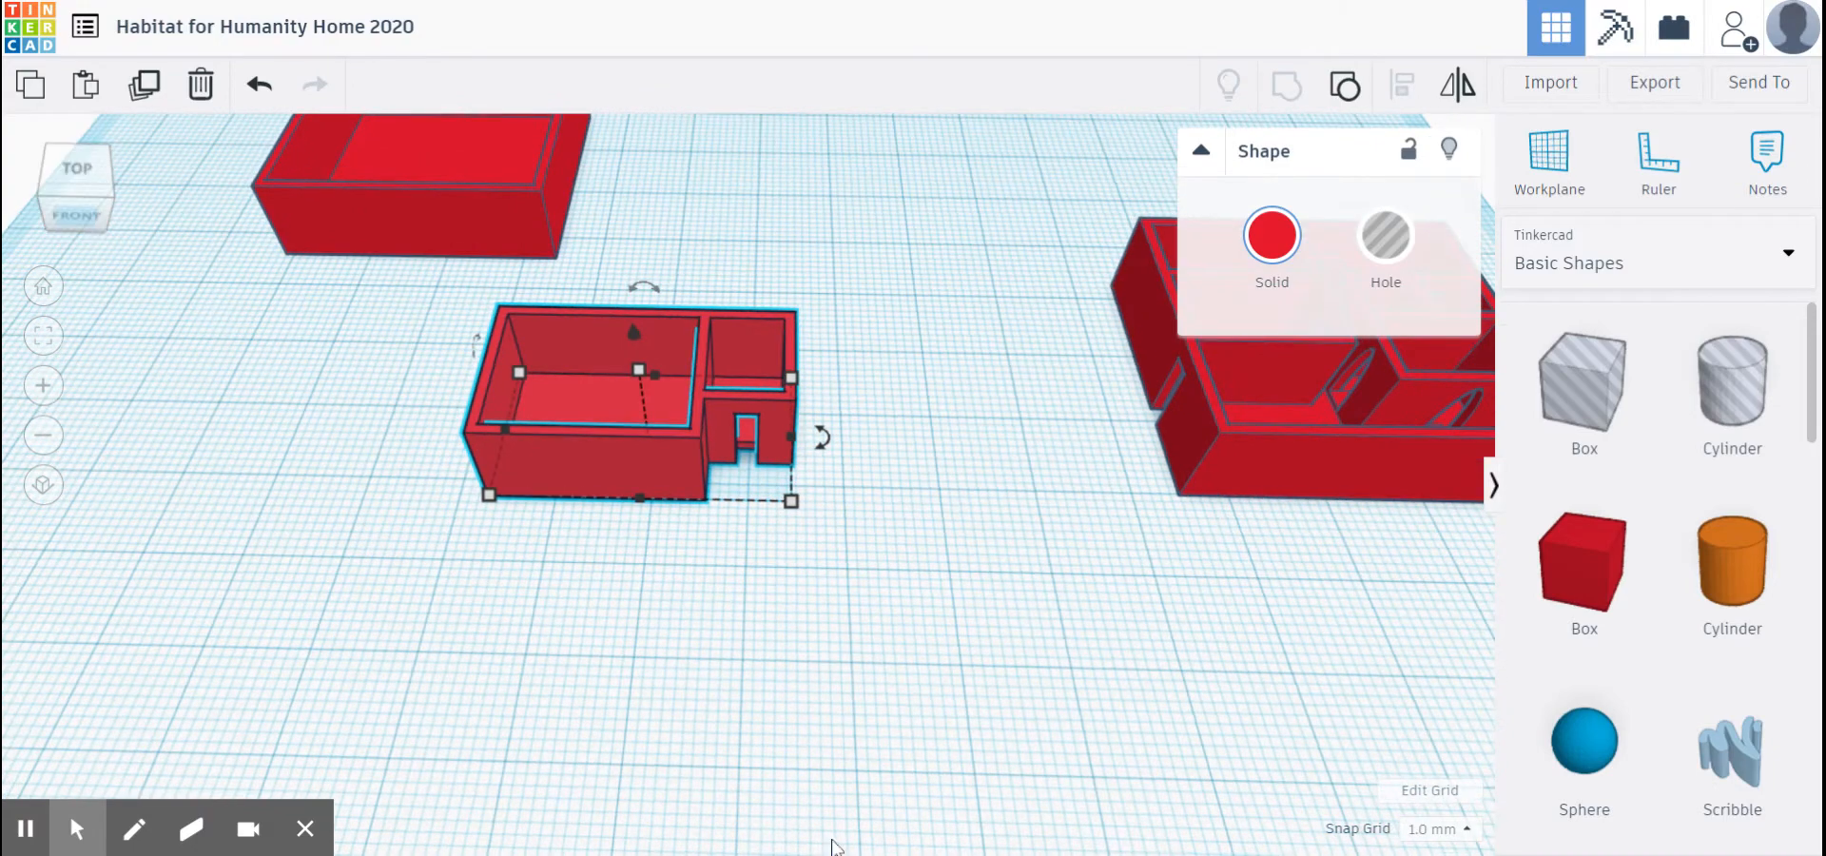
{"action": "mouse_move", "coordinate": [592, 518]}
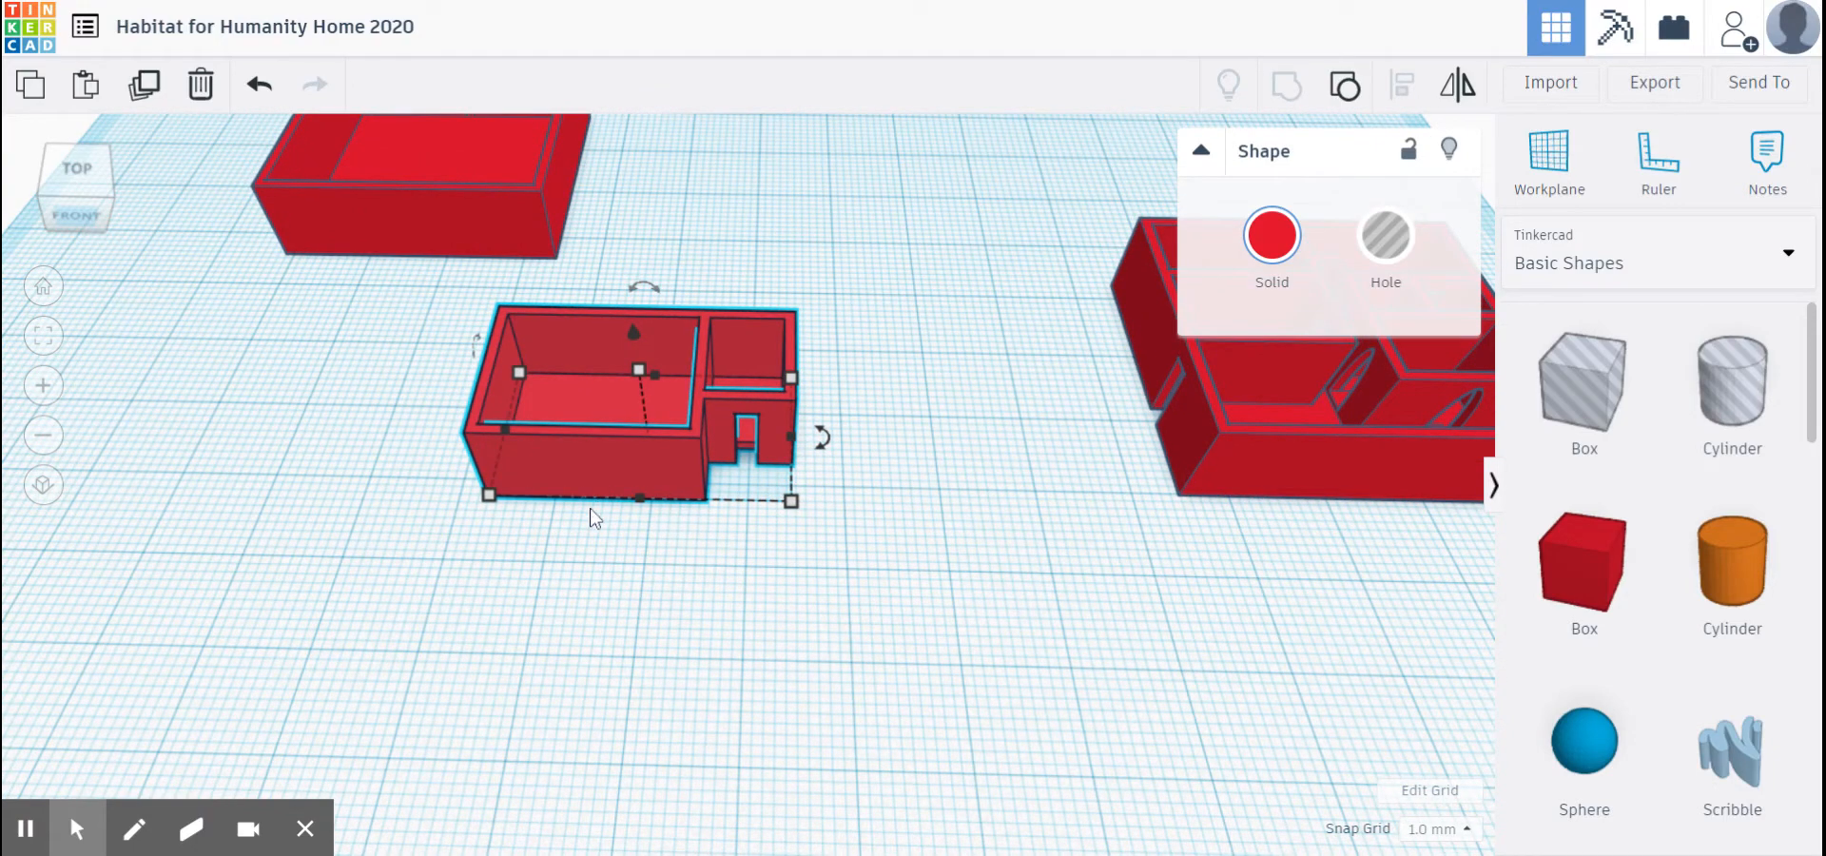
{"action": "mouse_move", "coordinate": [826, 499]}
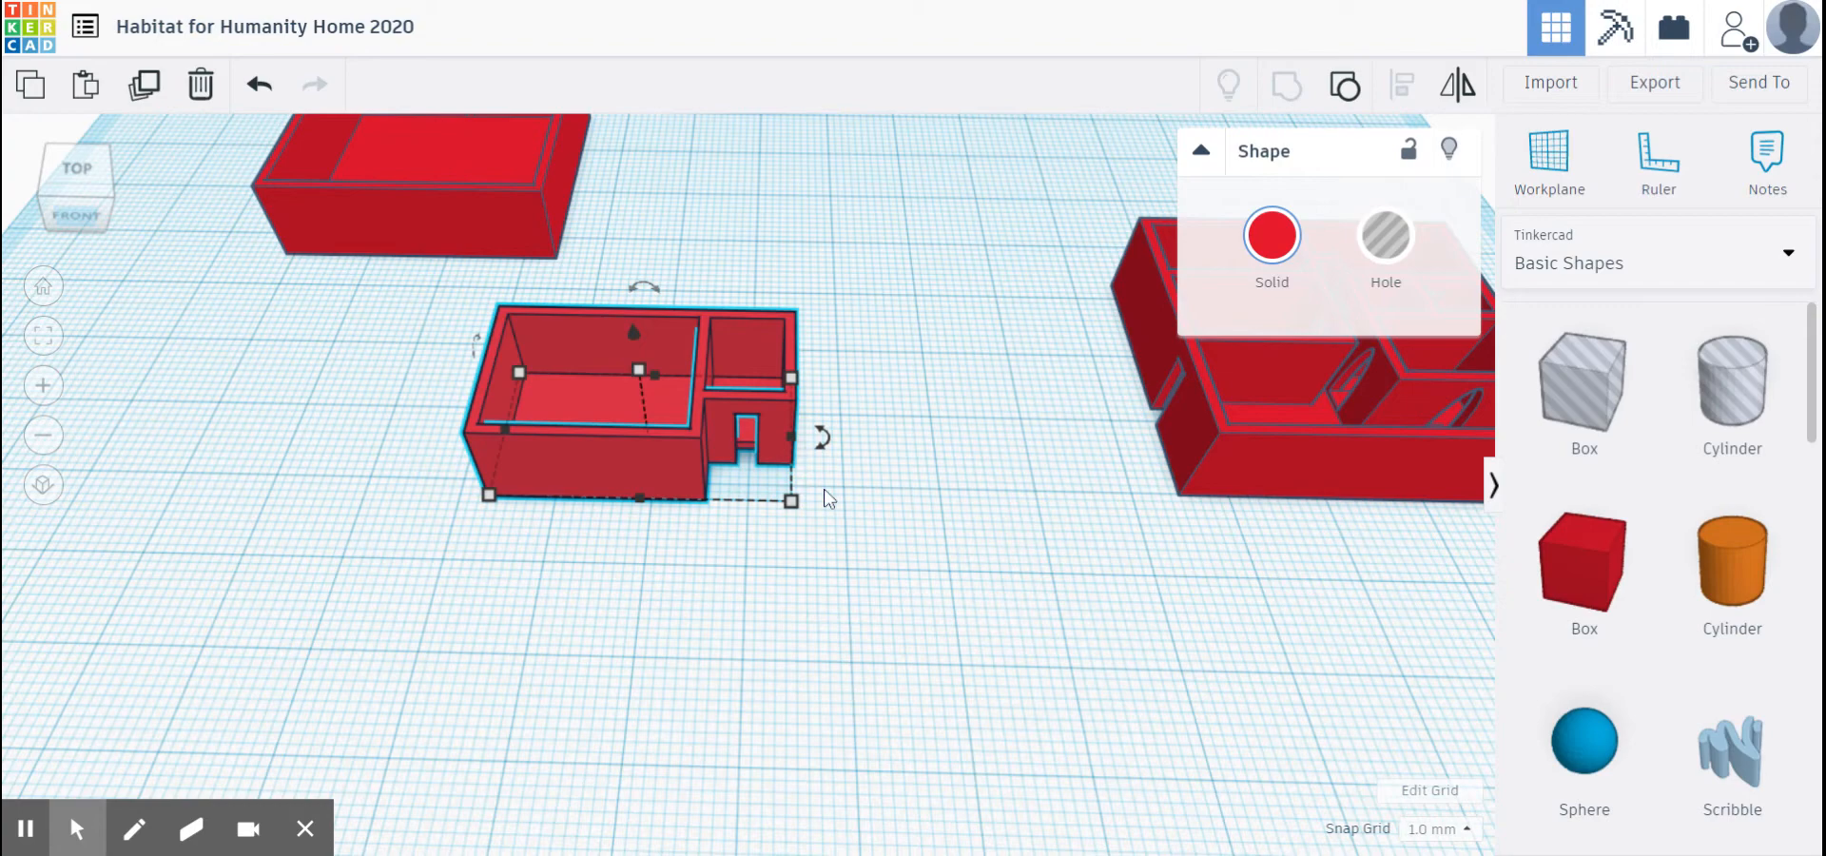
{"action": "mouse_move", "coordinate": [440, 221]}
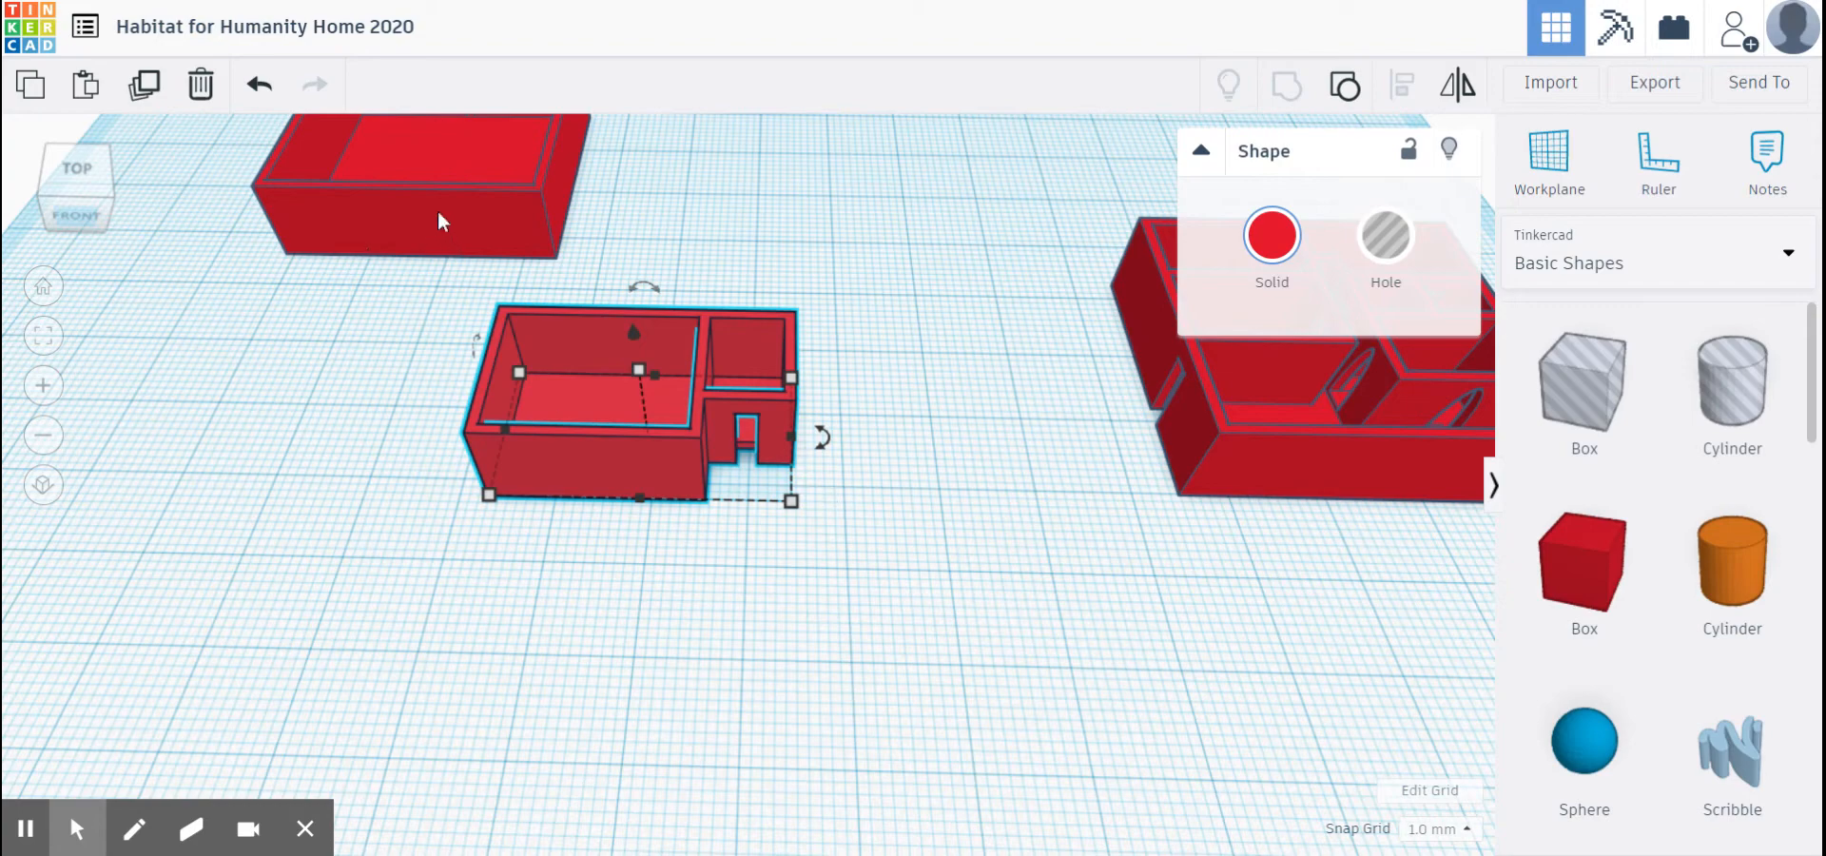
{"action": "mouse_move", "coordinate": [1276, 457]}
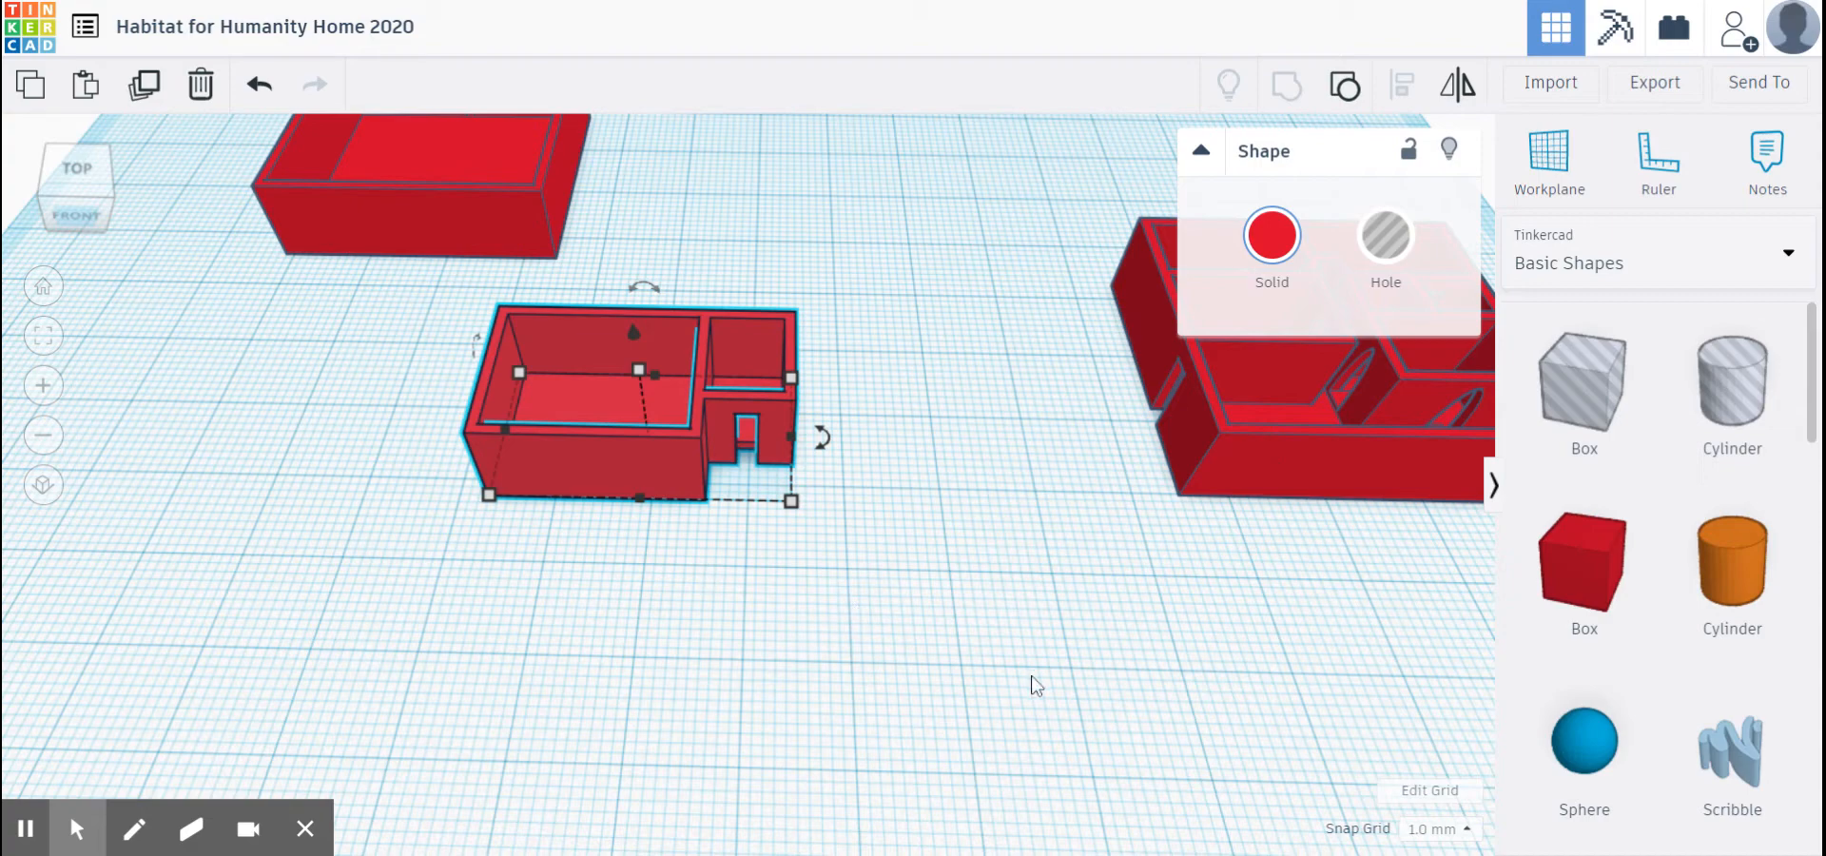
{"action": "mouse_move", "coordinate": [69, 209]}
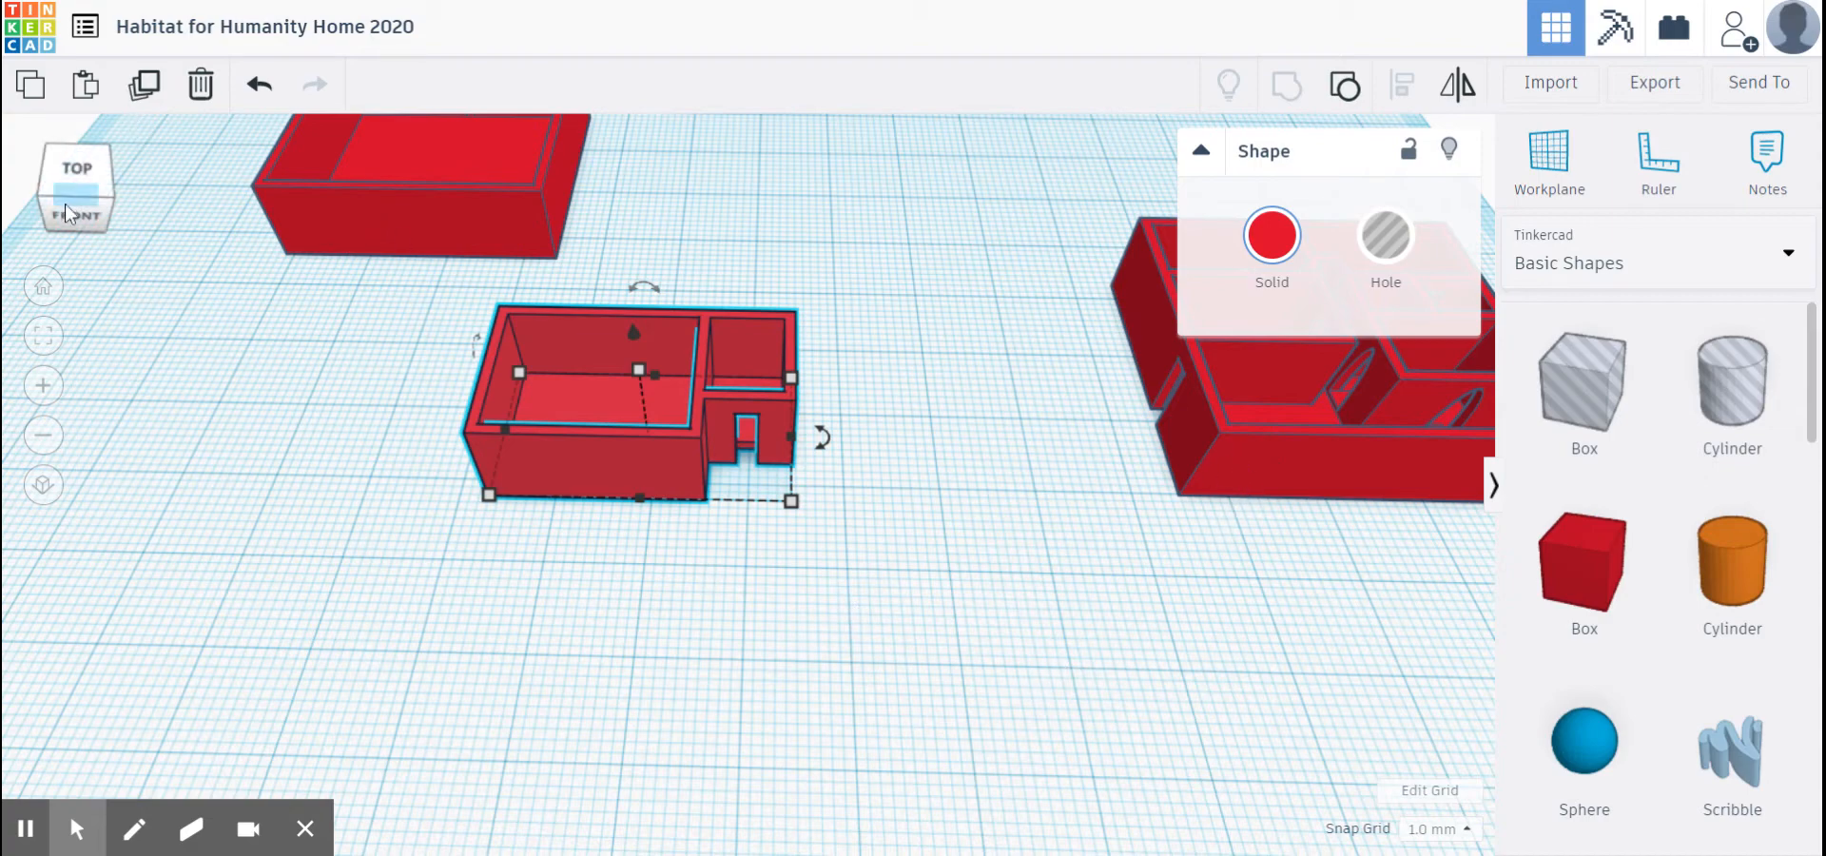
{"action": "left_click", "coordinate": [77, 187]}
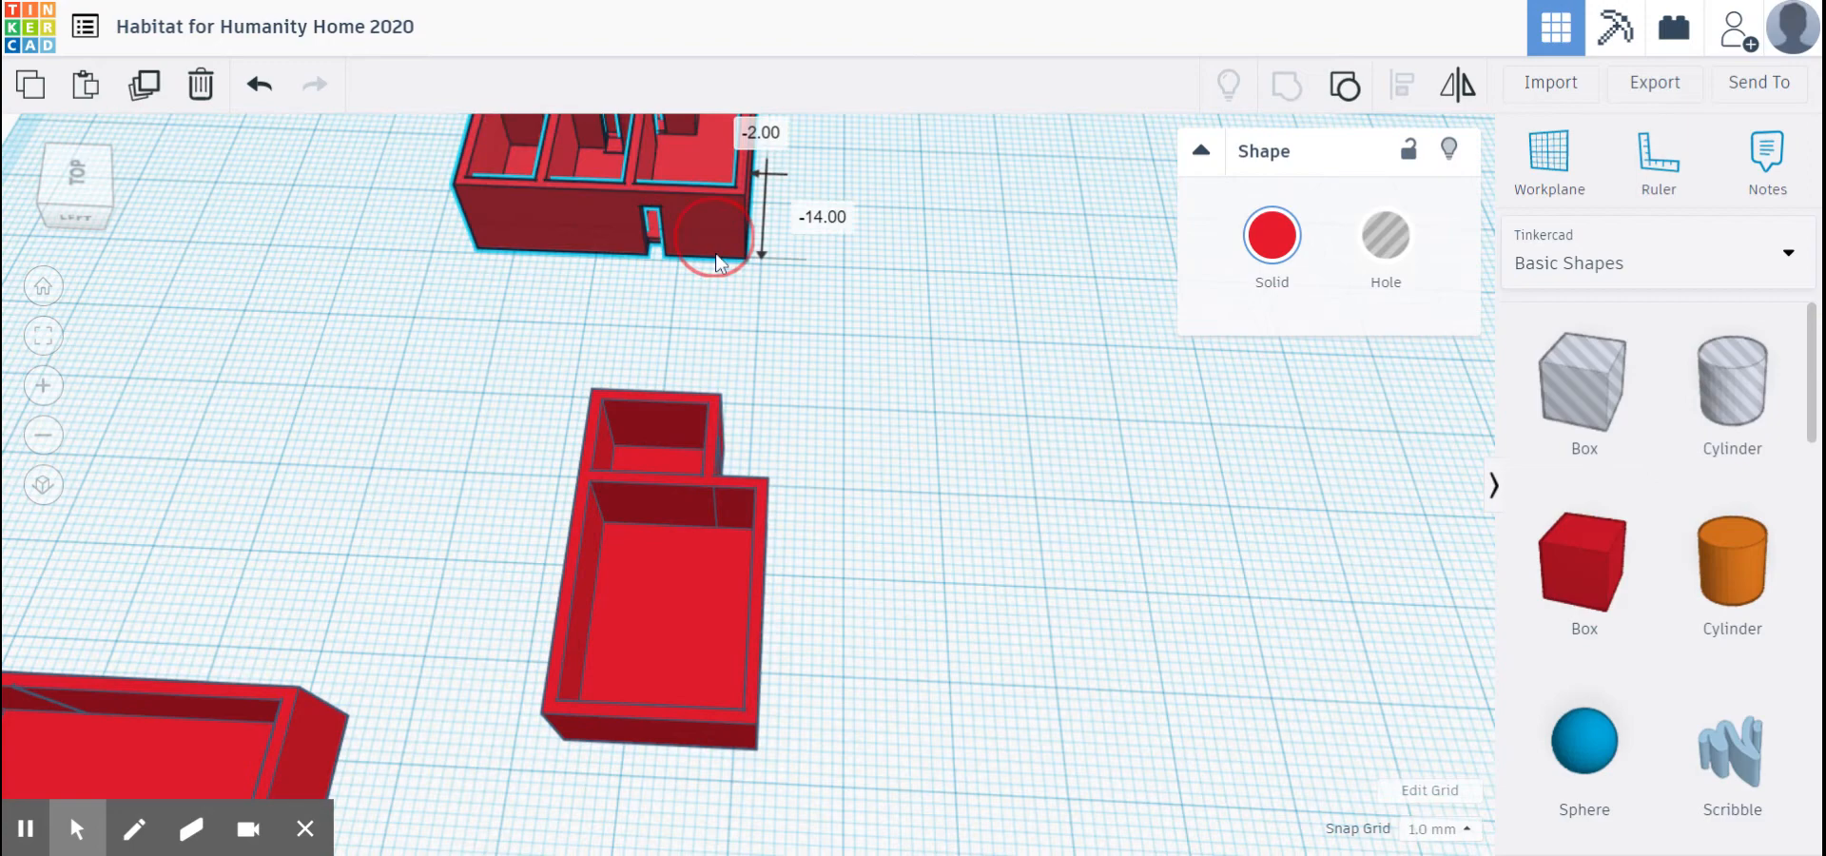
{"action": "left_click_drag", "start_coordinate": [717, 259], "coordinate": [734, 427]}
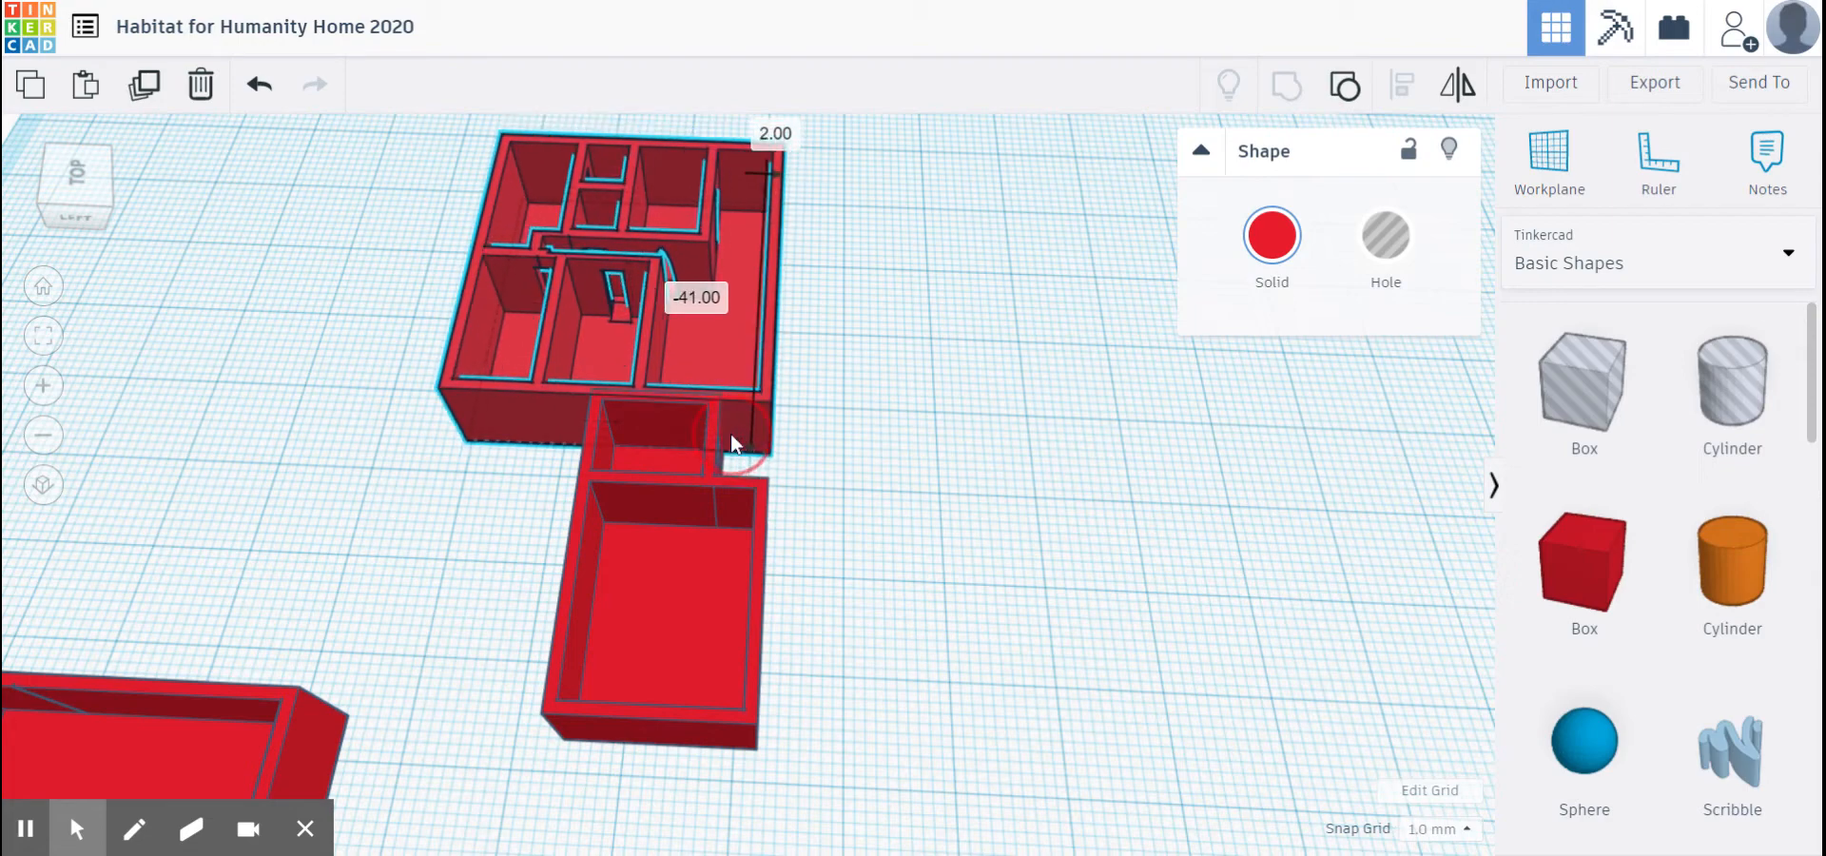
{"action": "left_click", "coordinate": [640, 291]}
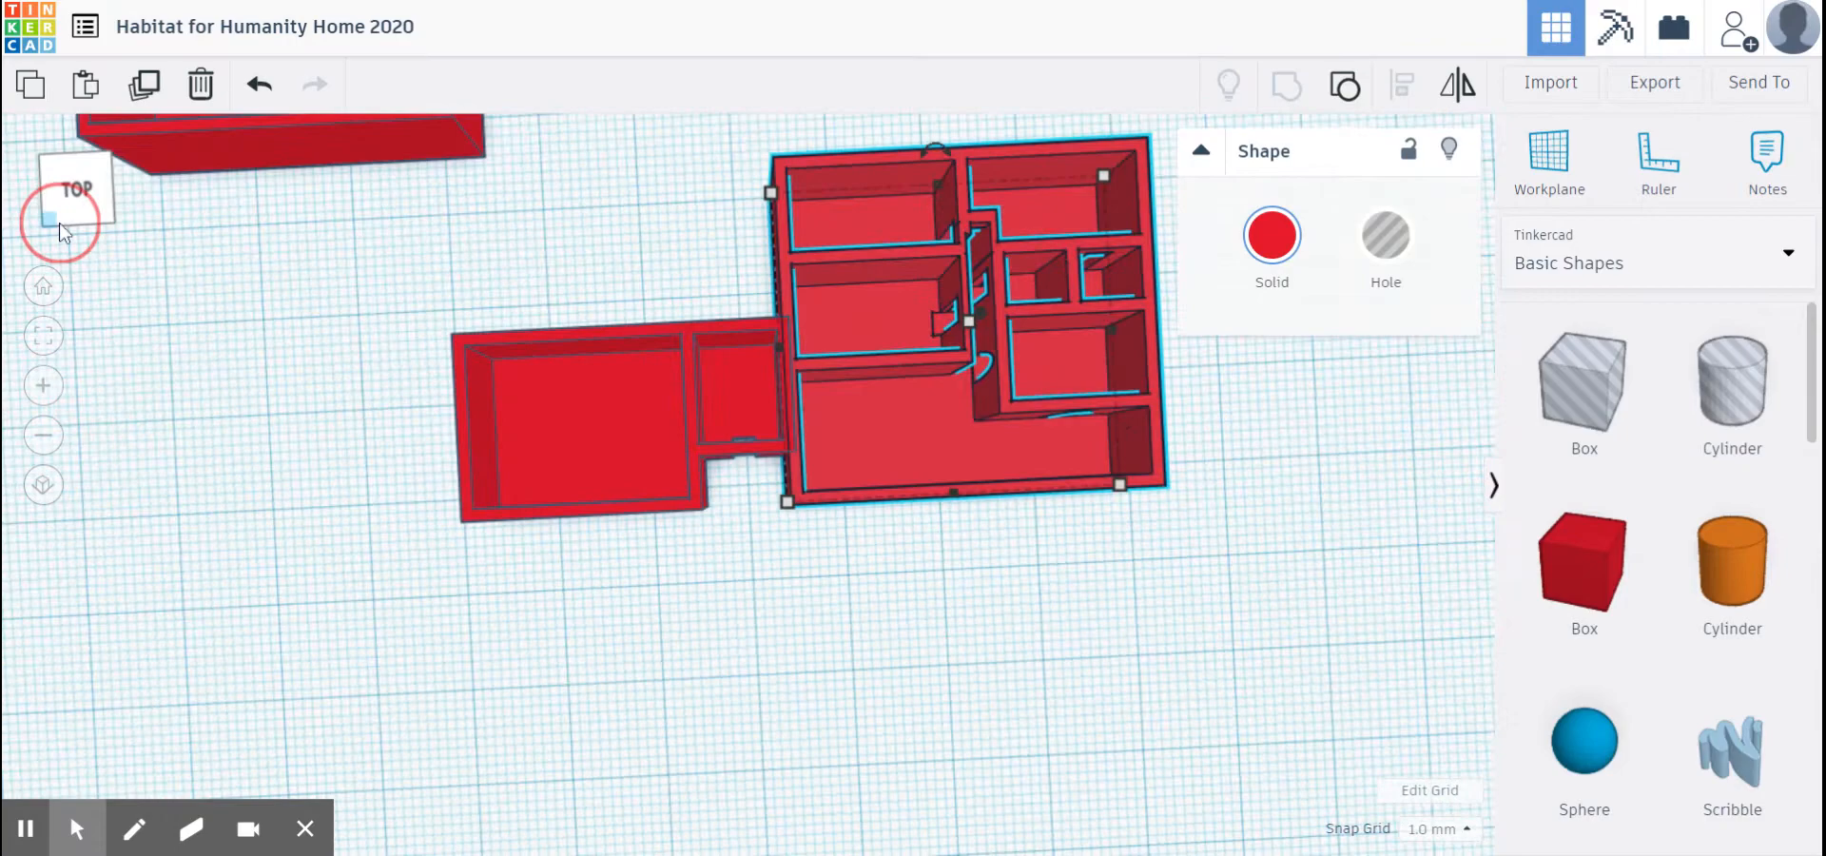
{"action": "left_click", "coordinate": [73, 208]}
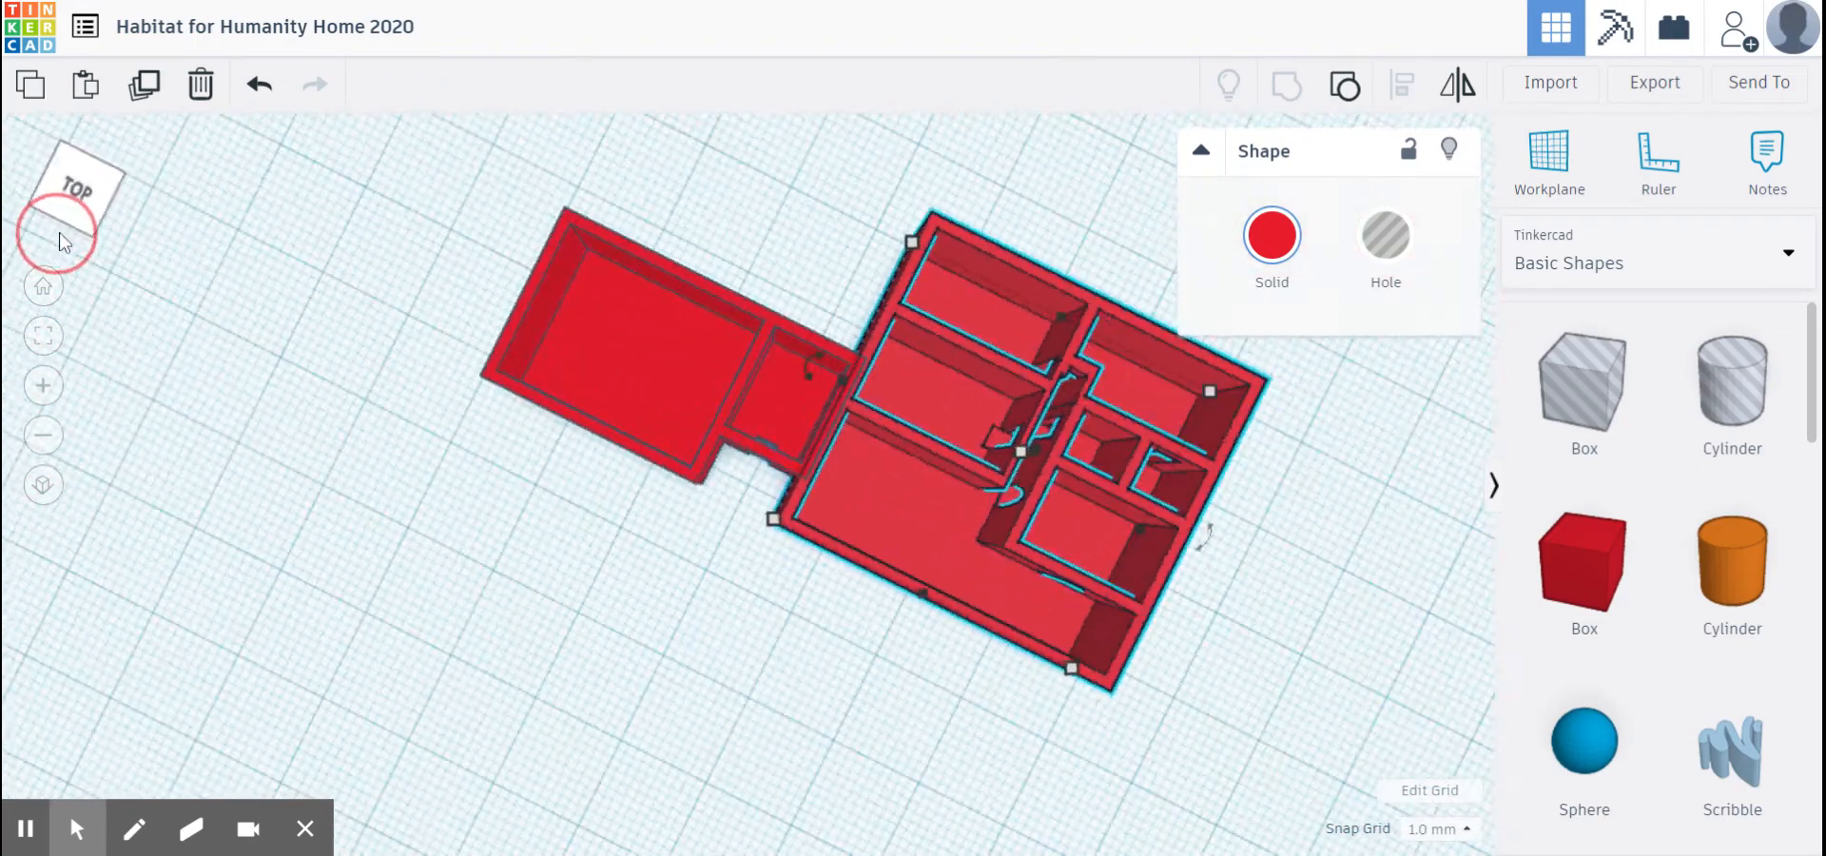
{"action": "left_click", "coordinate": [73, 221]}
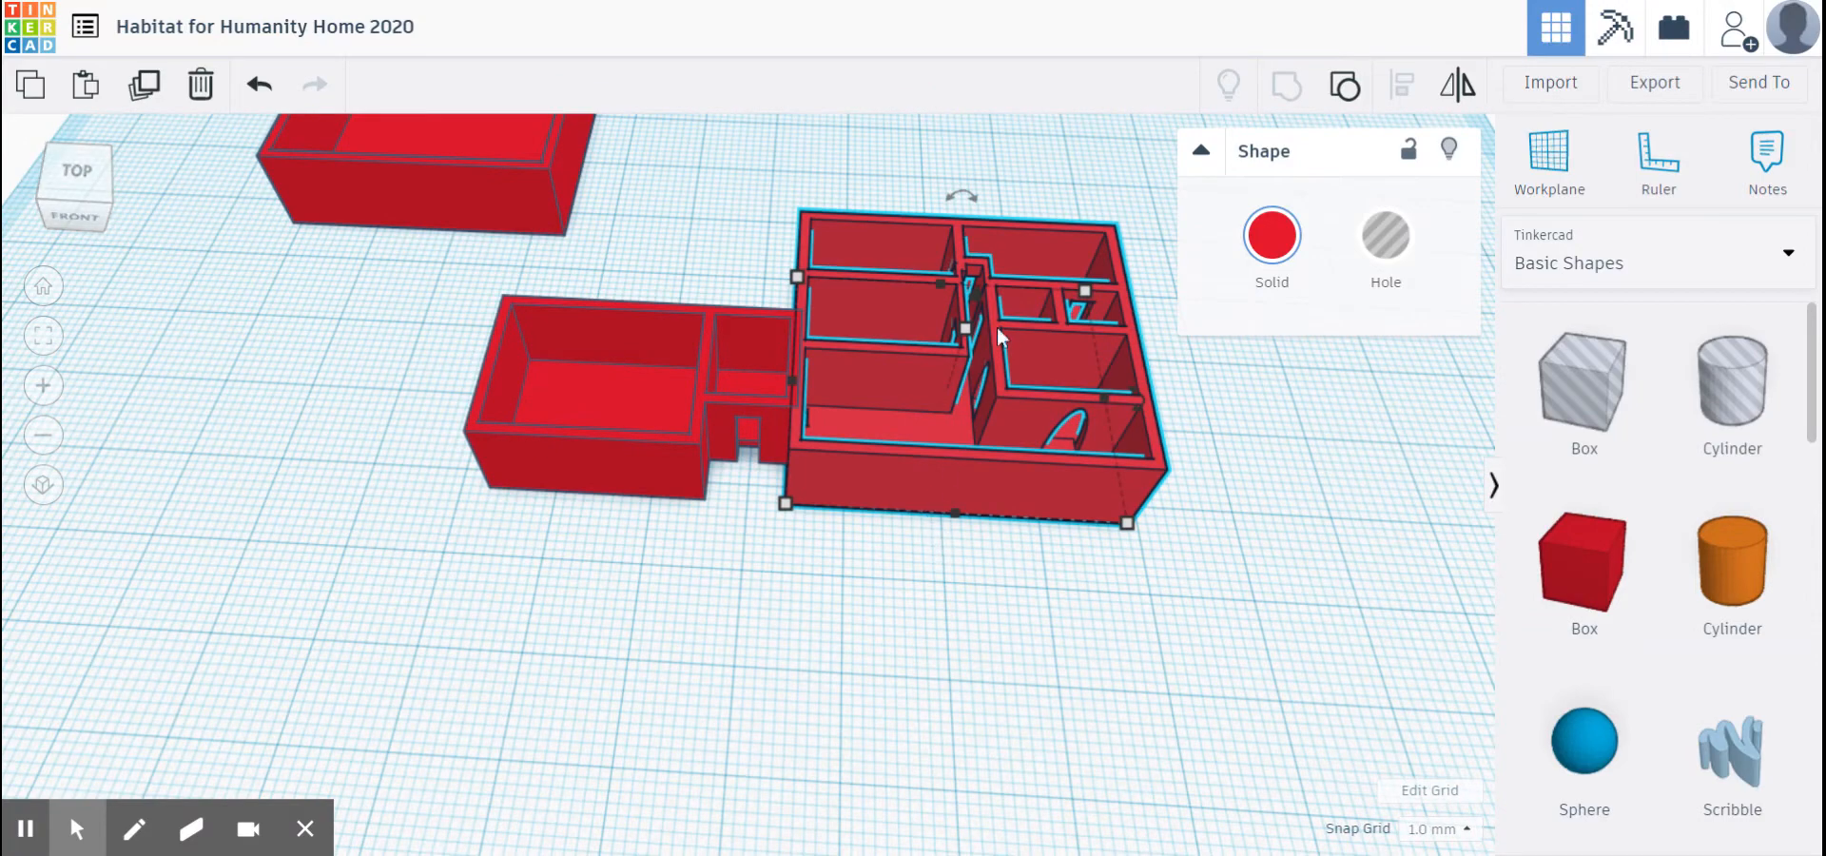
{"action": "mouse_move", "coordinate": [979, 306]}
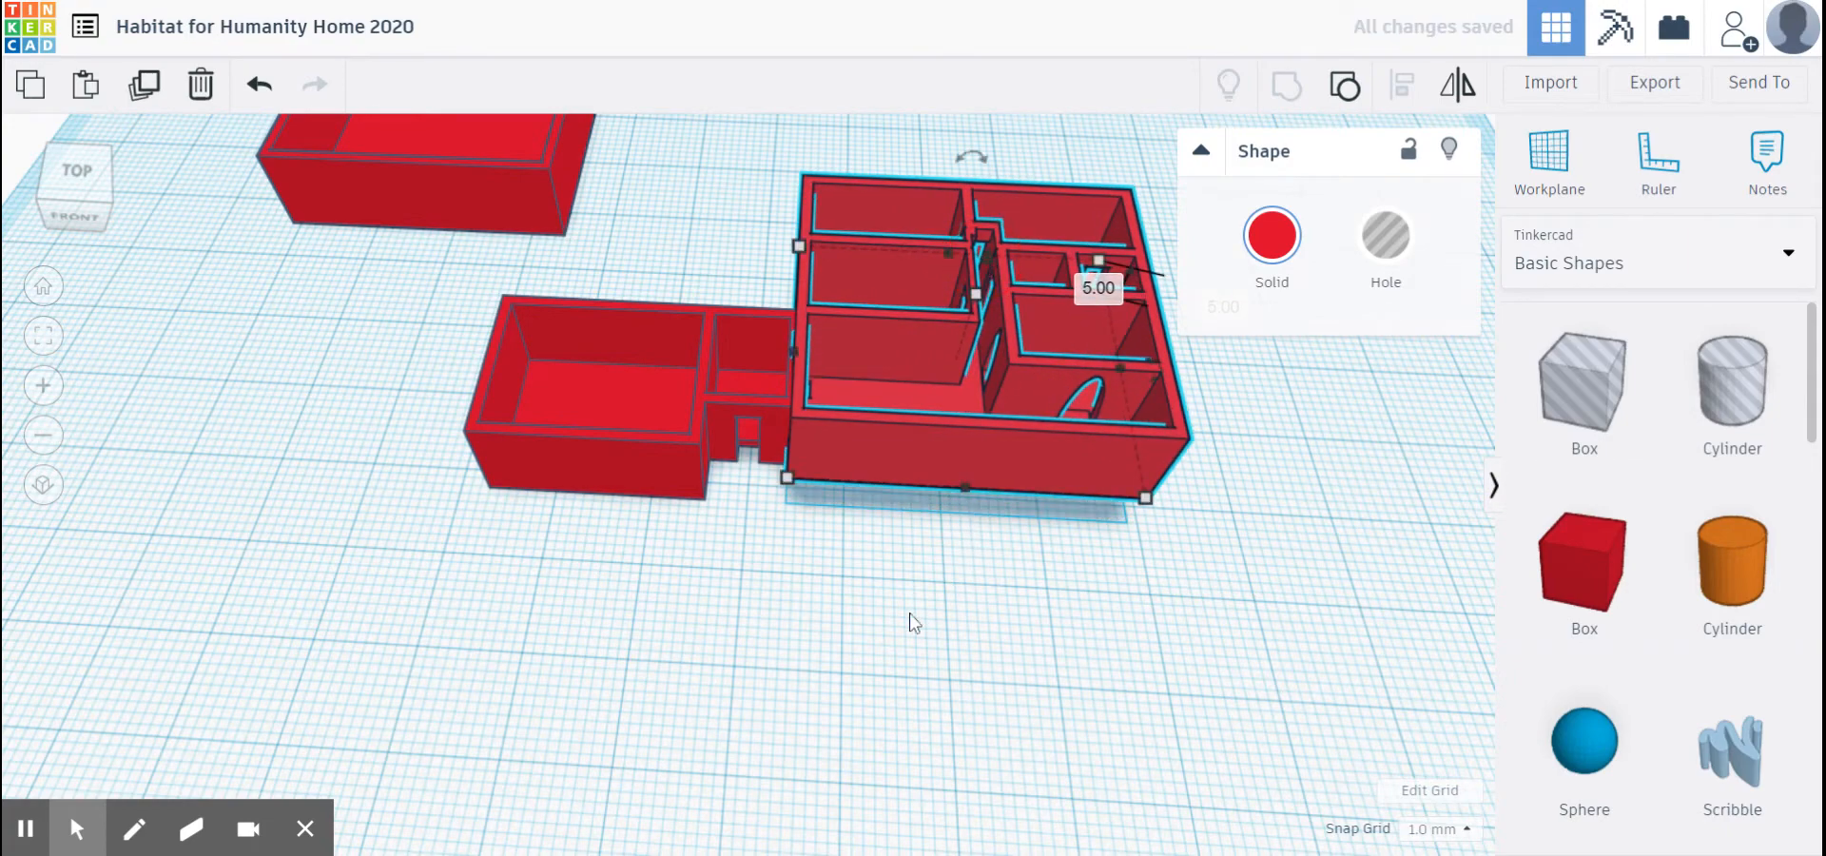
Deselect the main floor, raised to 5.00 mm, by clicking empty workplane.
{"action": "left_click", "coordinate": [431, 190]}
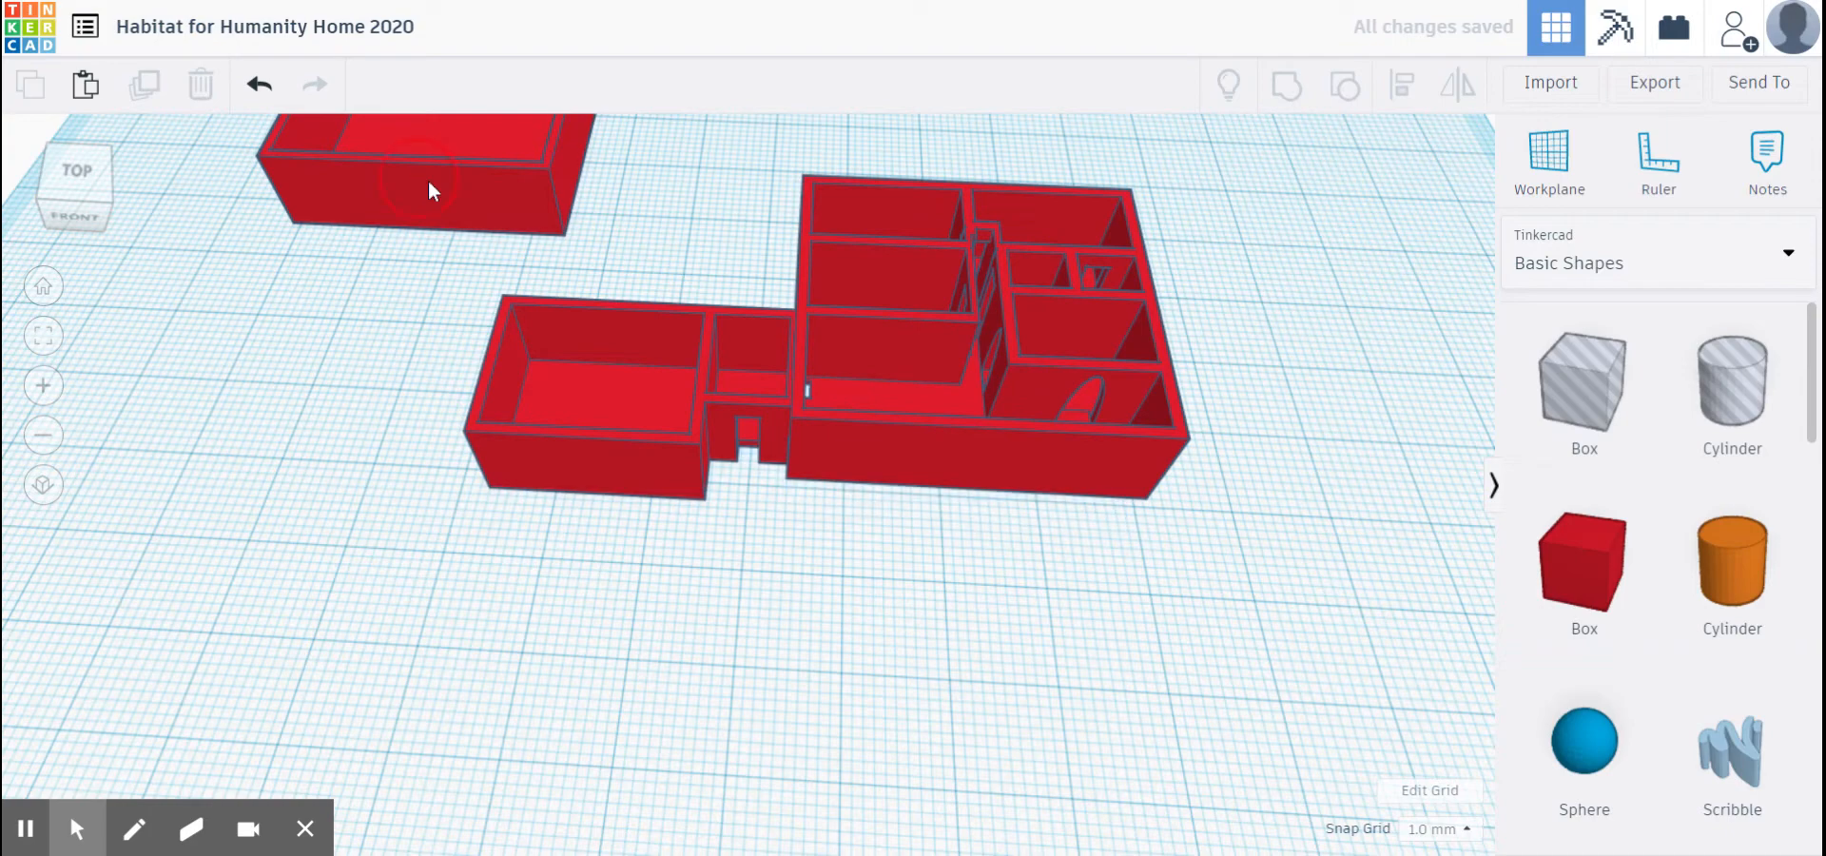
Select the basement floor plan piece to position it under the main floor.
{"action": "left_click", "coordinate": [973, 461]}
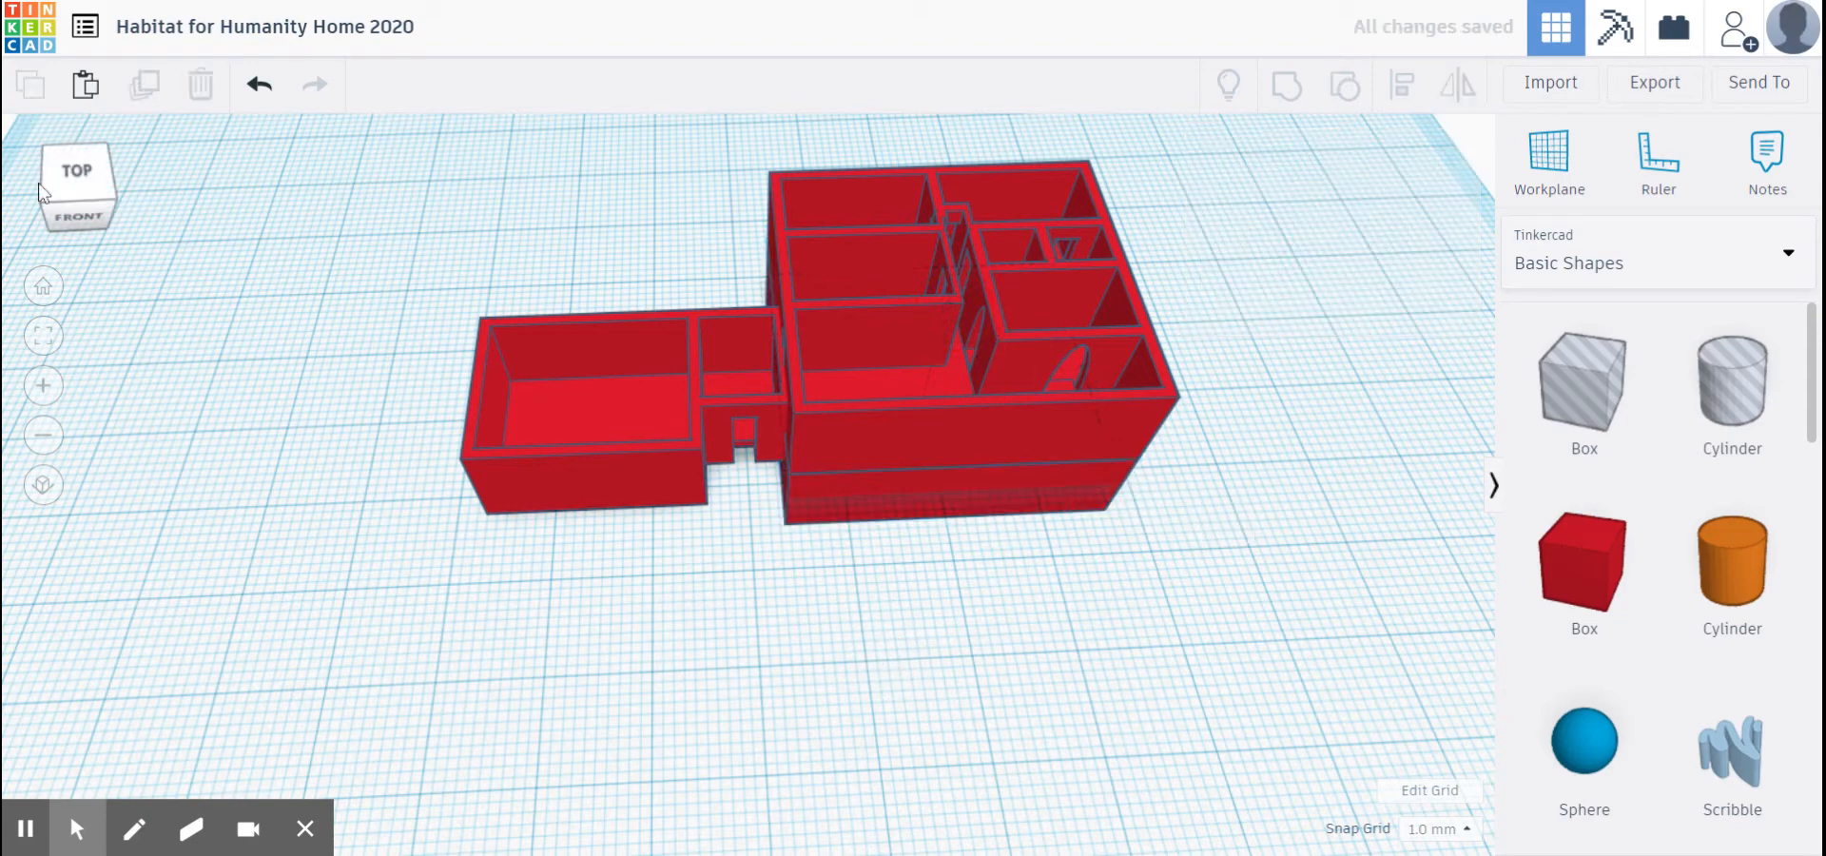
{"action": "left_click", "coordinate": [77, 222]}
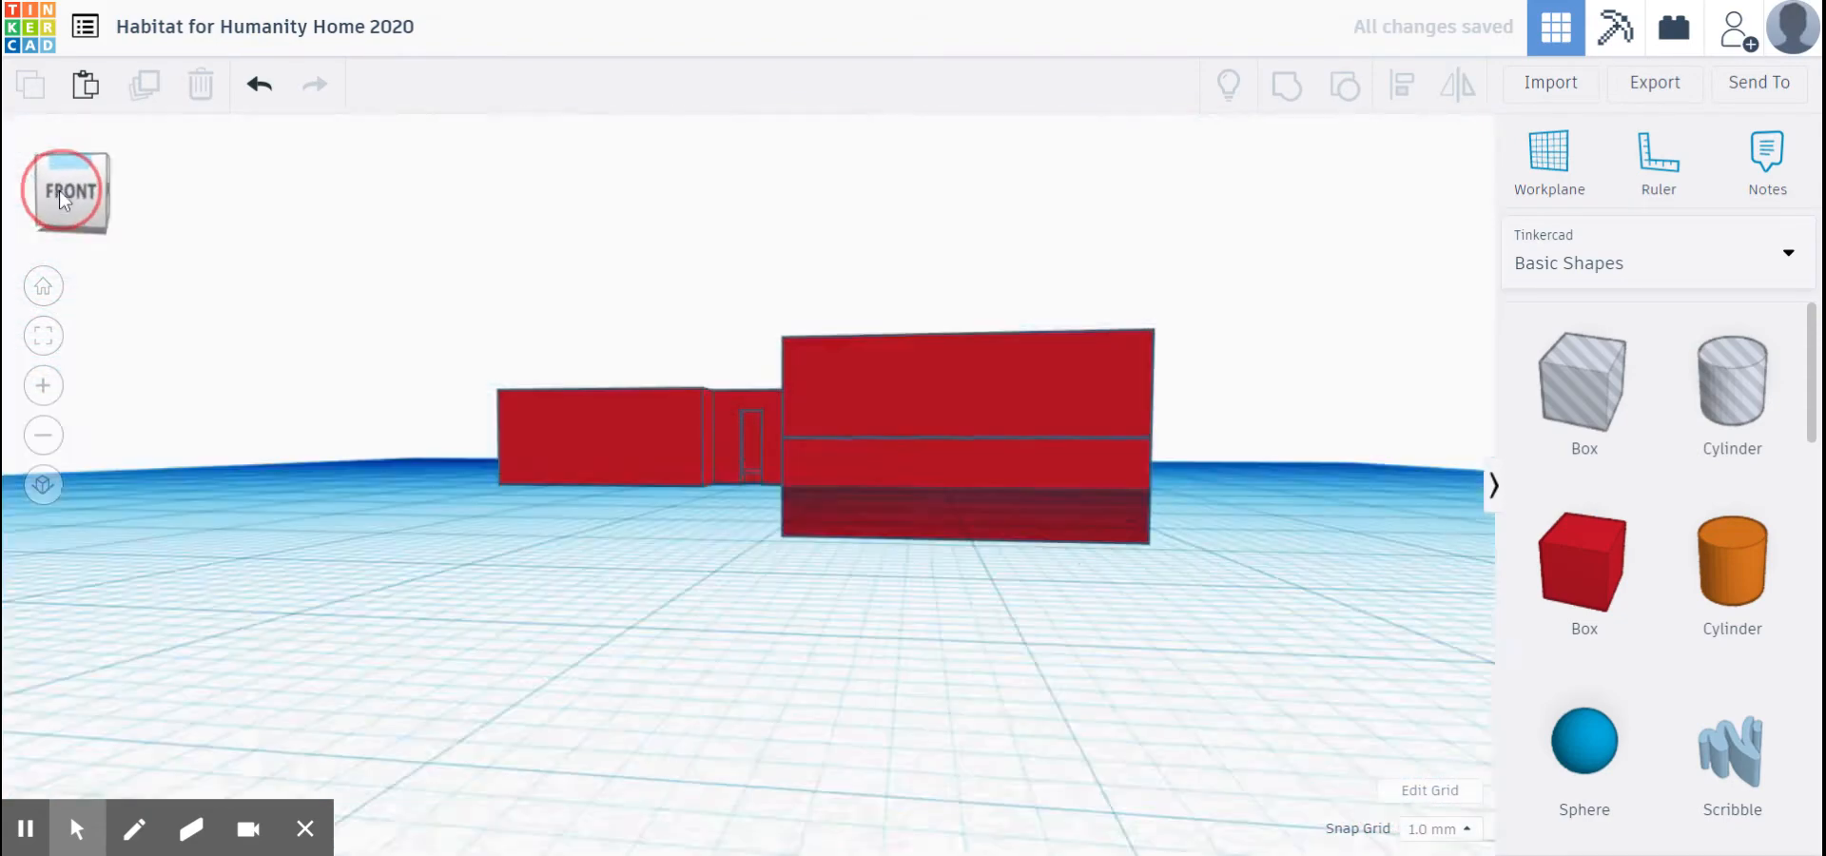
{"action": "left_click", "coordinate": [66, 190]}
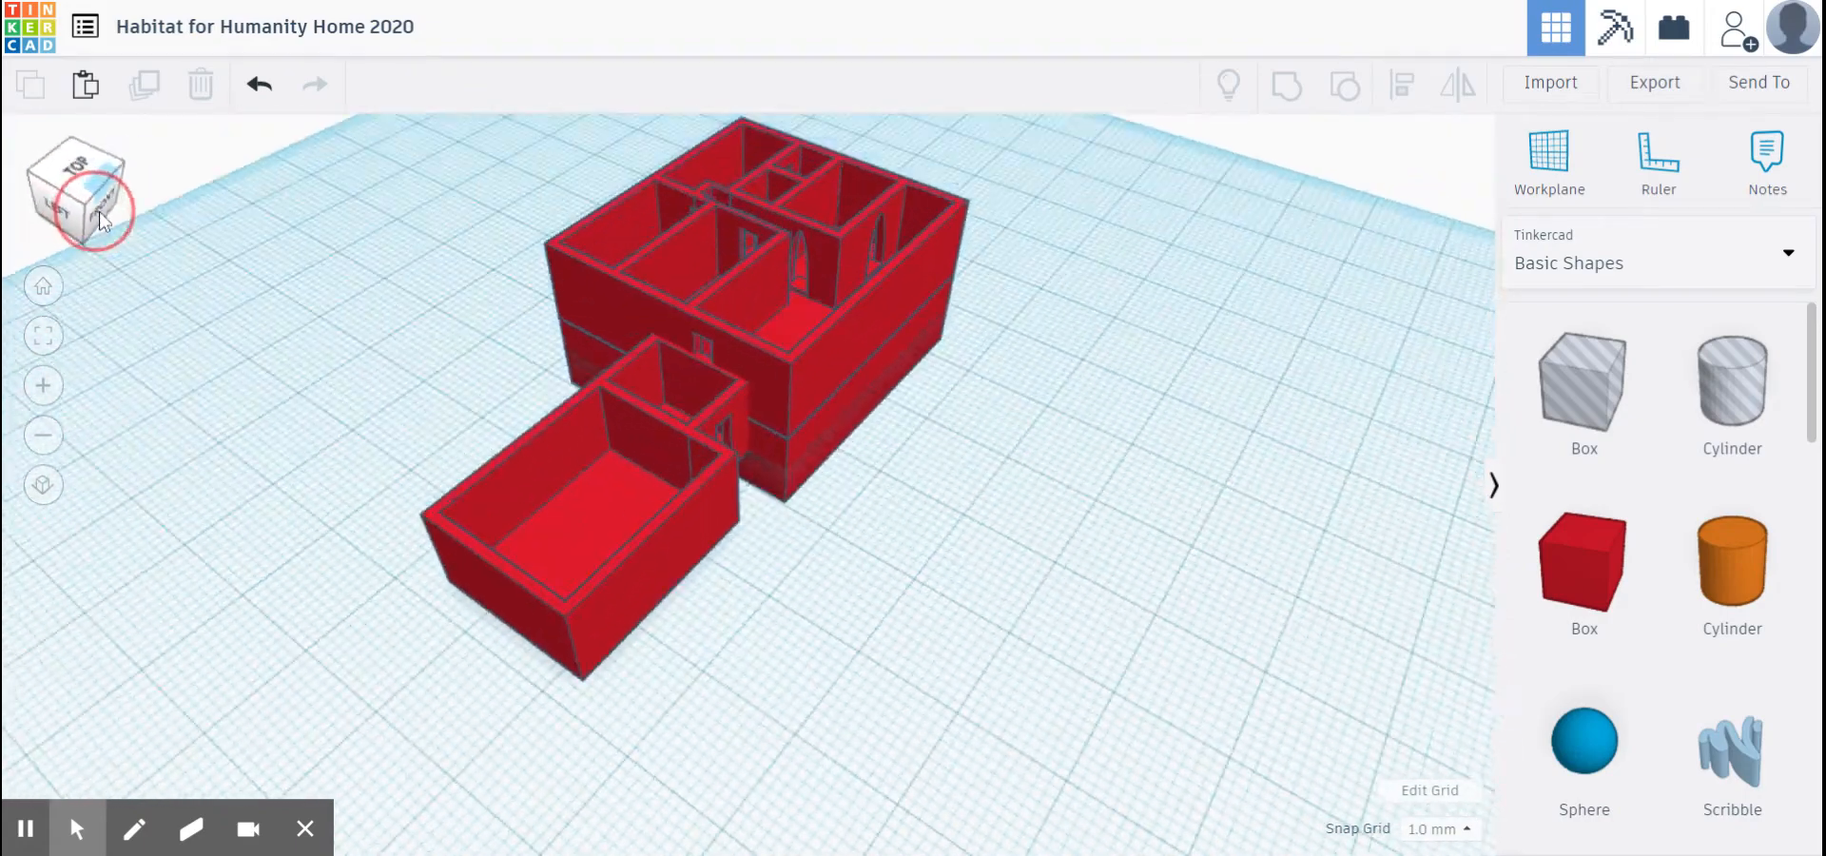
{"action": "left_click", "coordinate": [77, 196]}
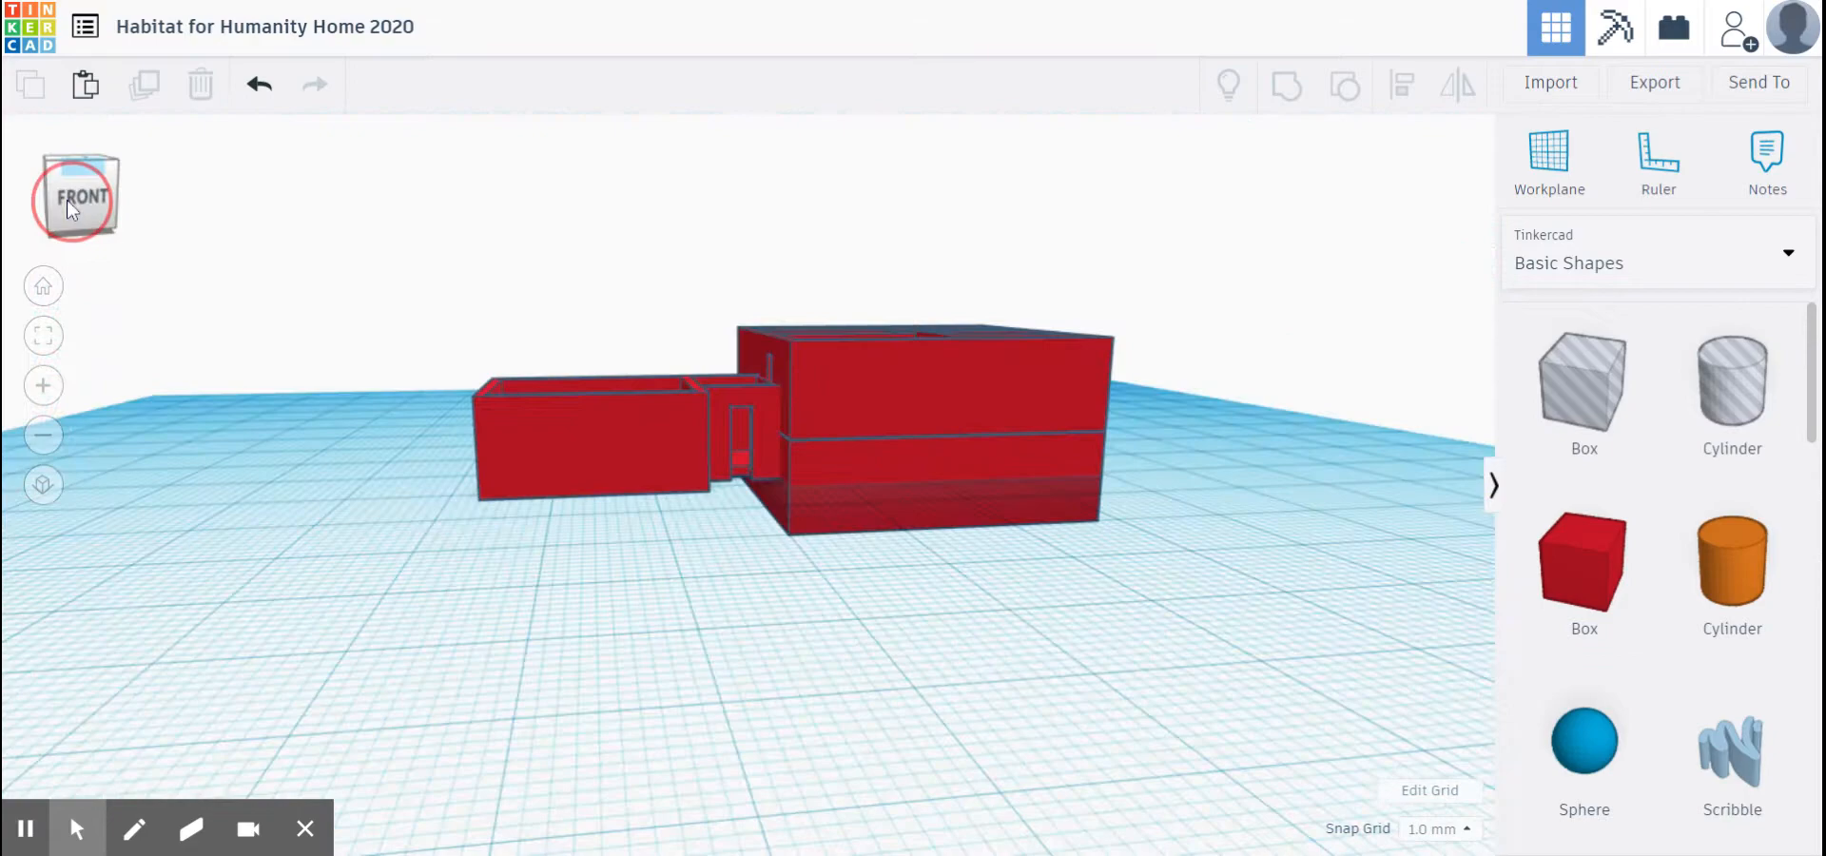
{"action": "left_click", "coordinate": [79, 196]}
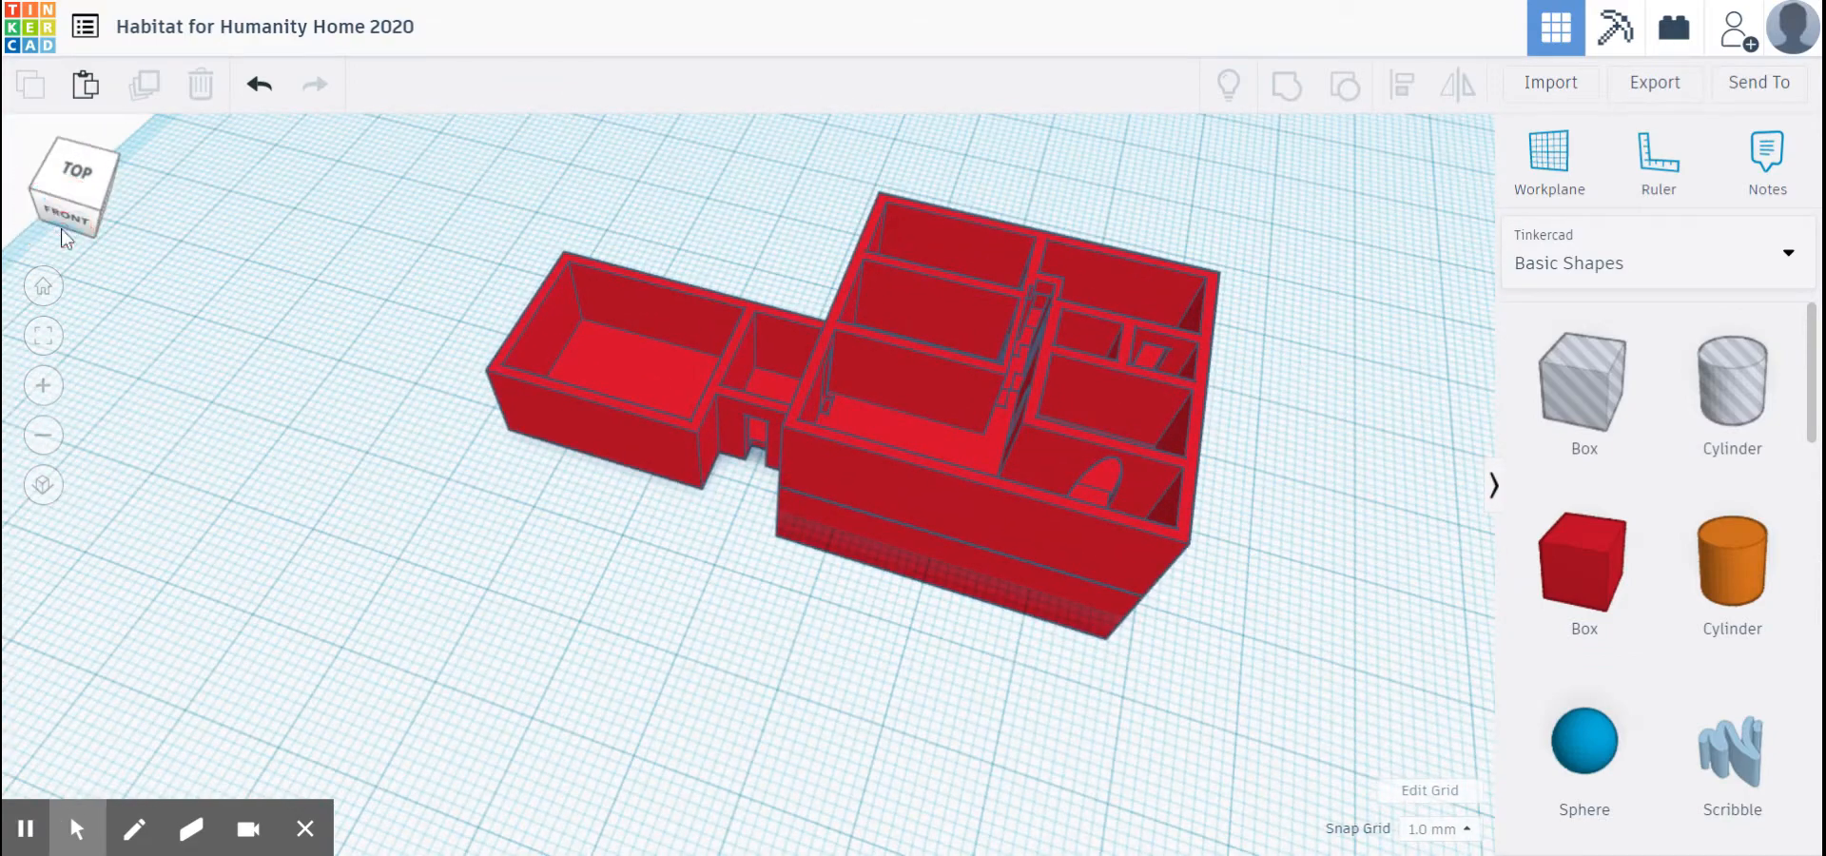